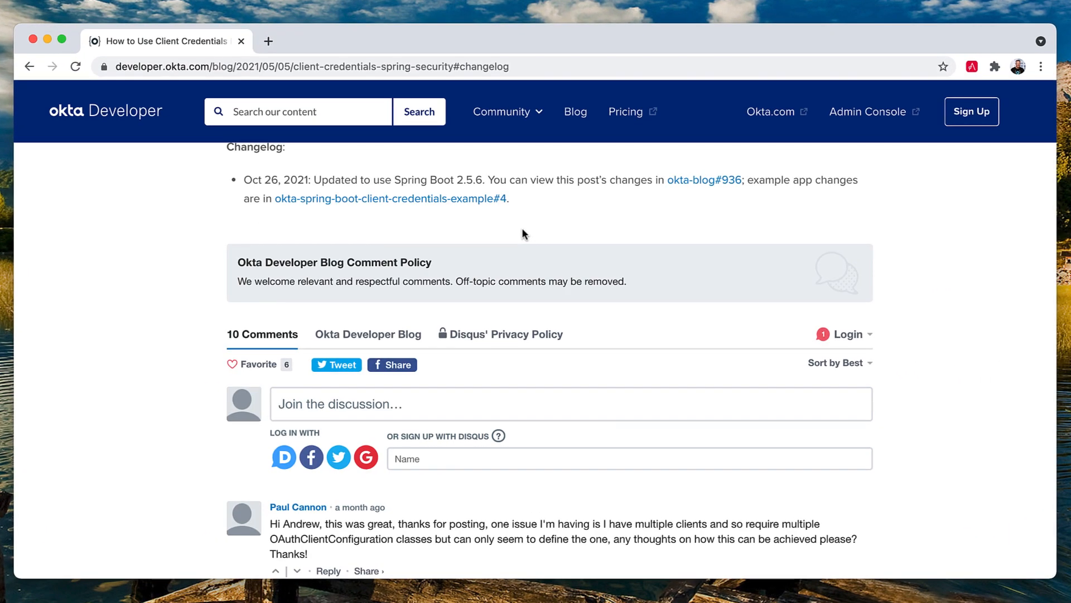
mouse_move(53, 81)
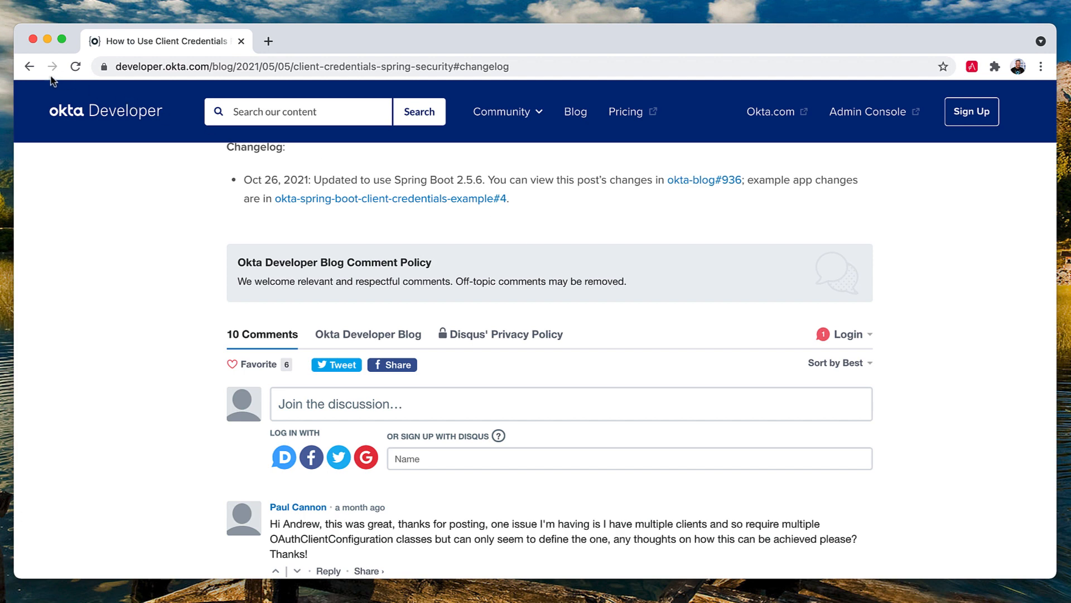
View demo.adoc from the example repo as a raw file and snap Chrome to the left half.
left_click(29, 66)
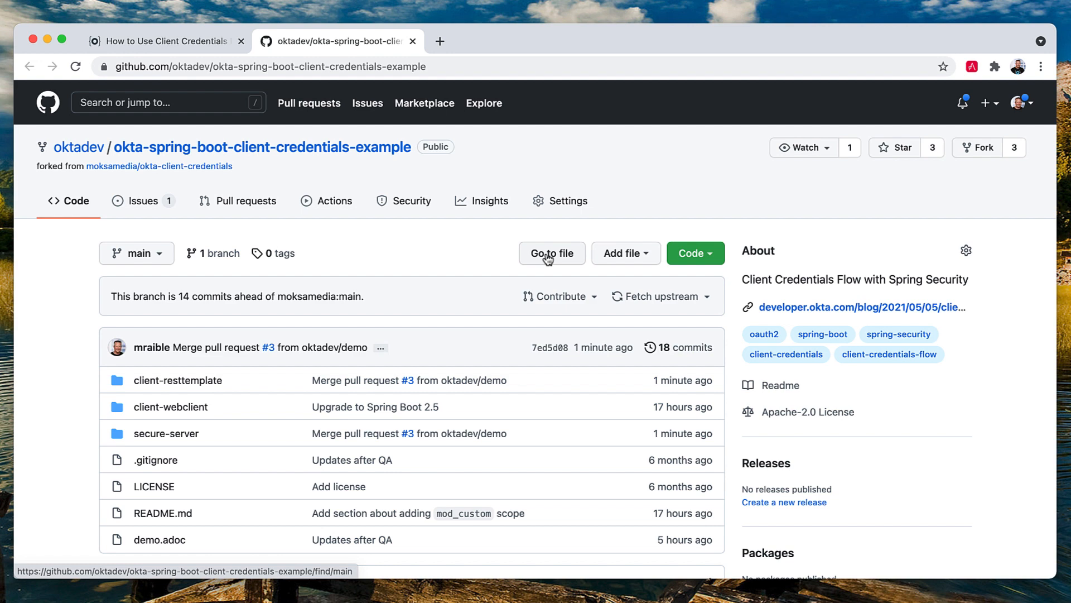
scroll("down", 3)
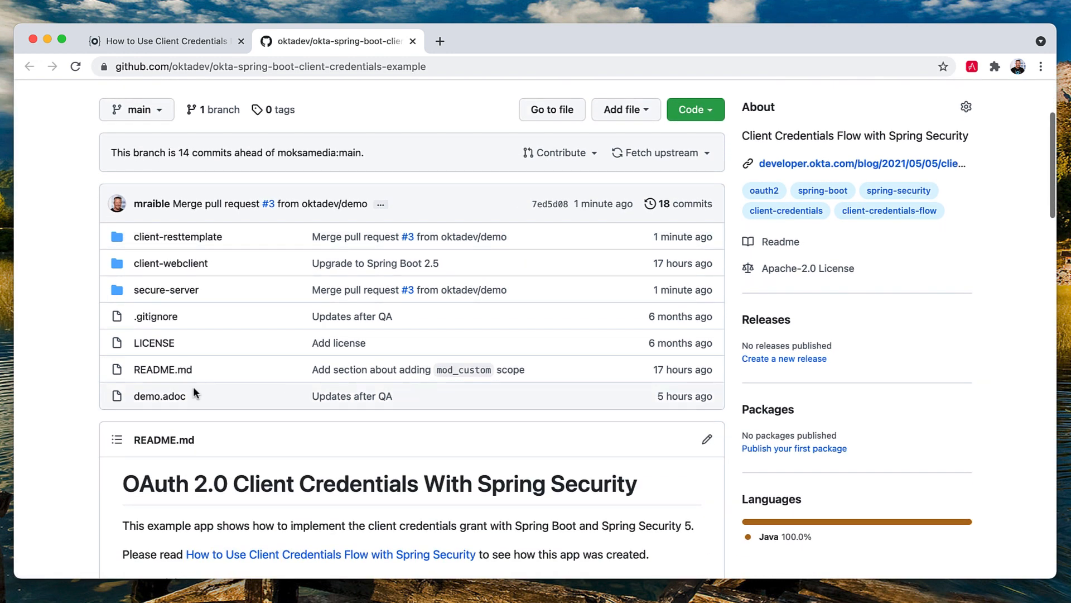
left_click(158, 395)
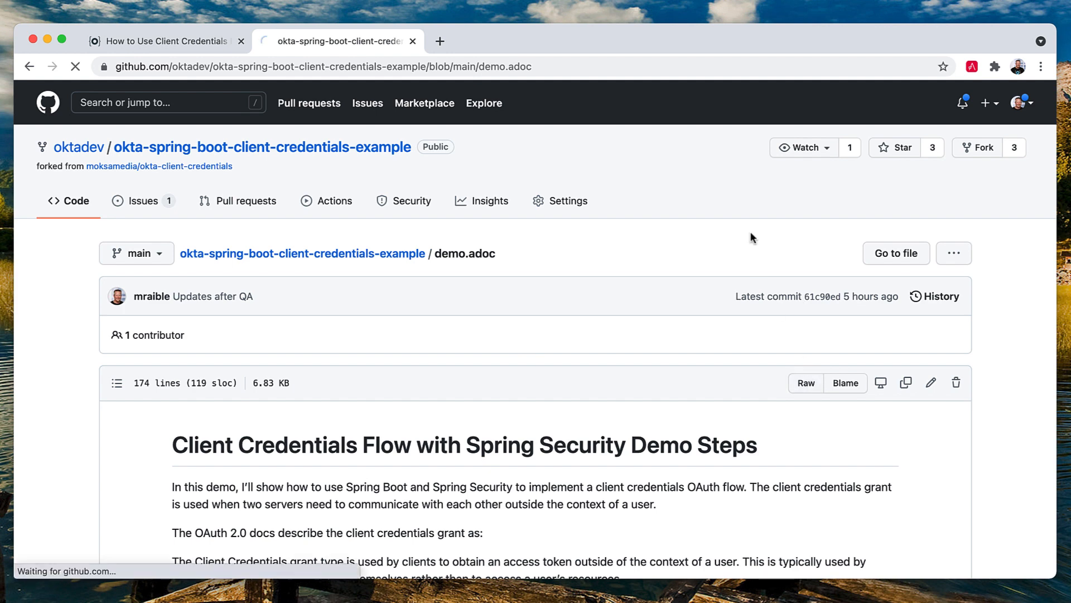
left_click(804, 383)
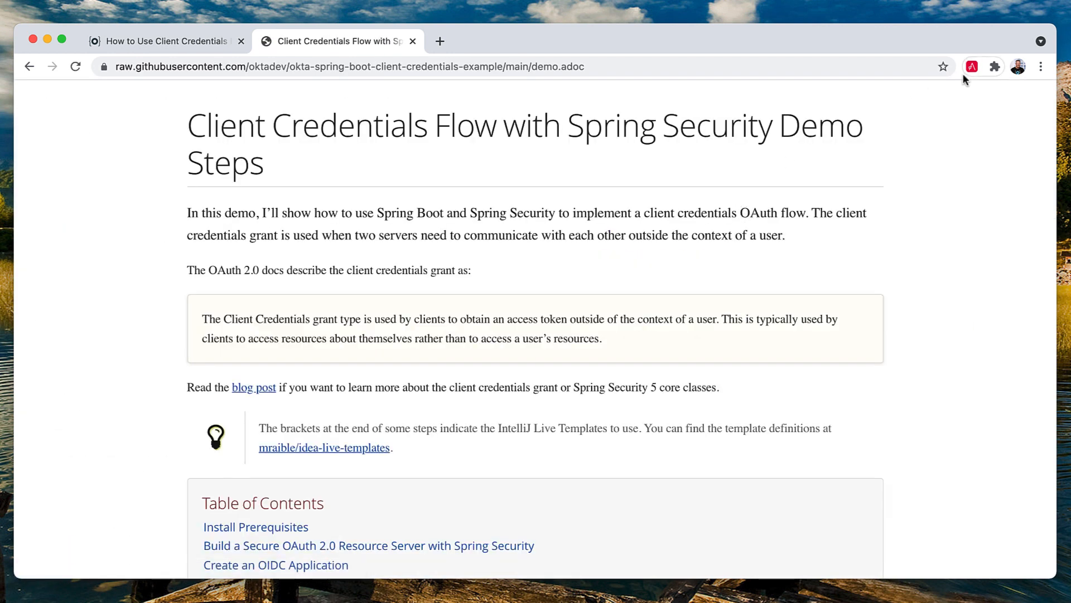
left_click(971, 66)
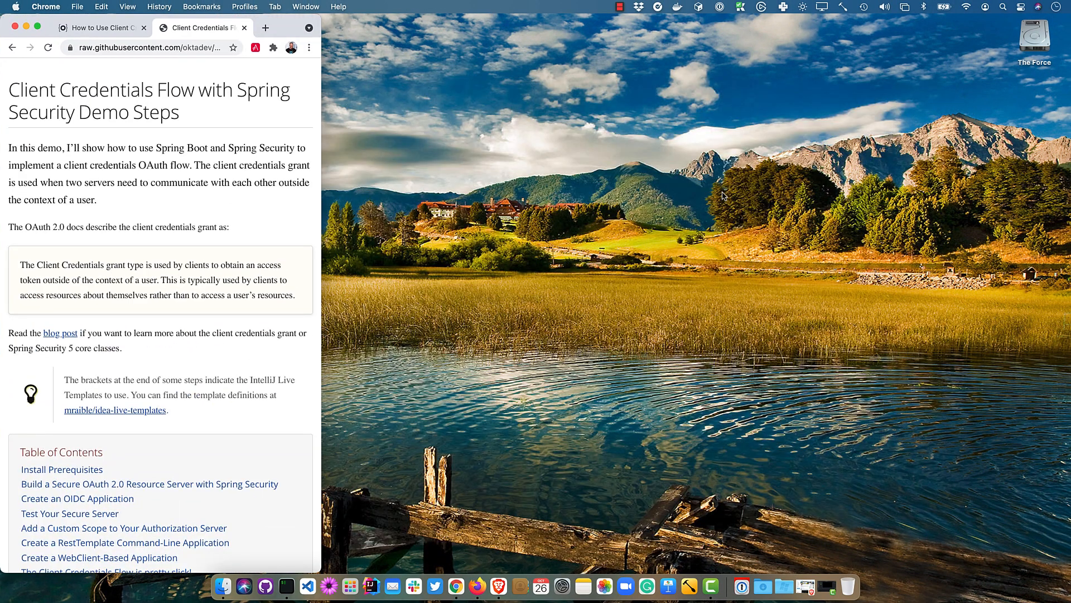
scroll("down", 3)
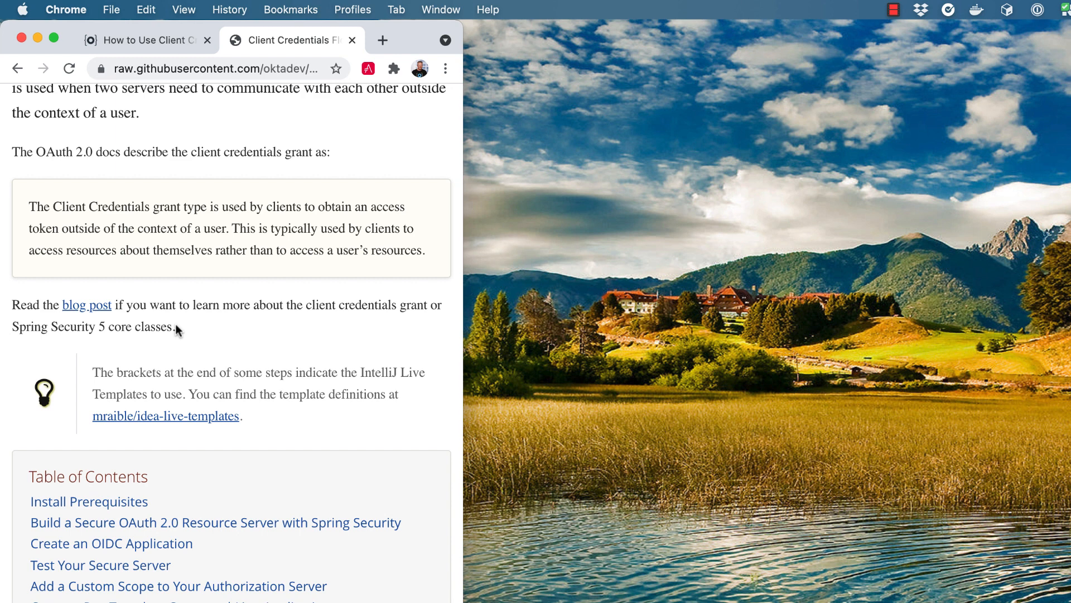
mouse_move(86, 308)
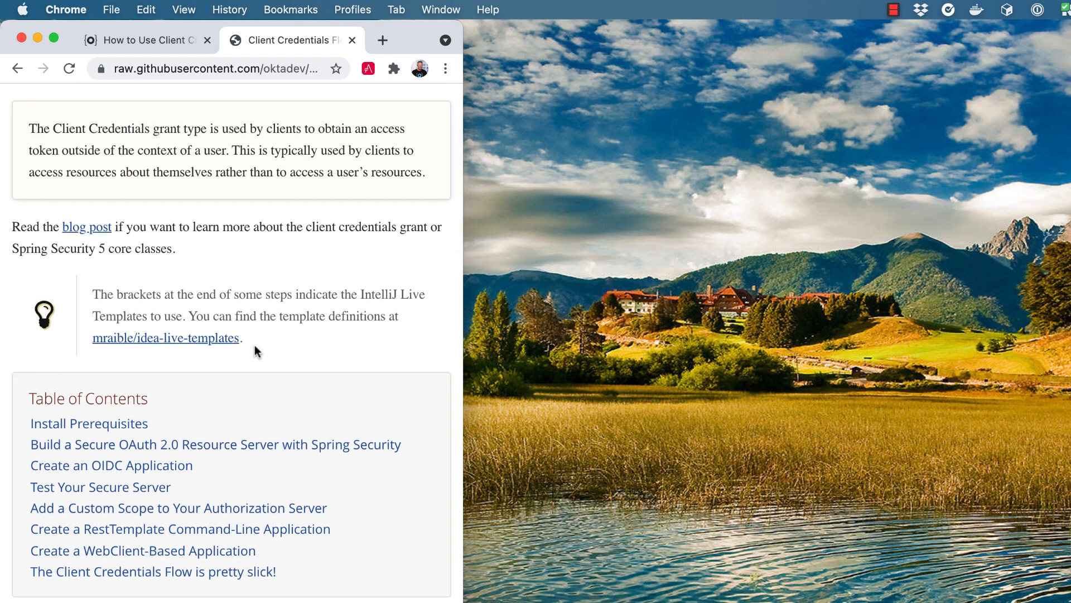
mouse_move(279, 343)
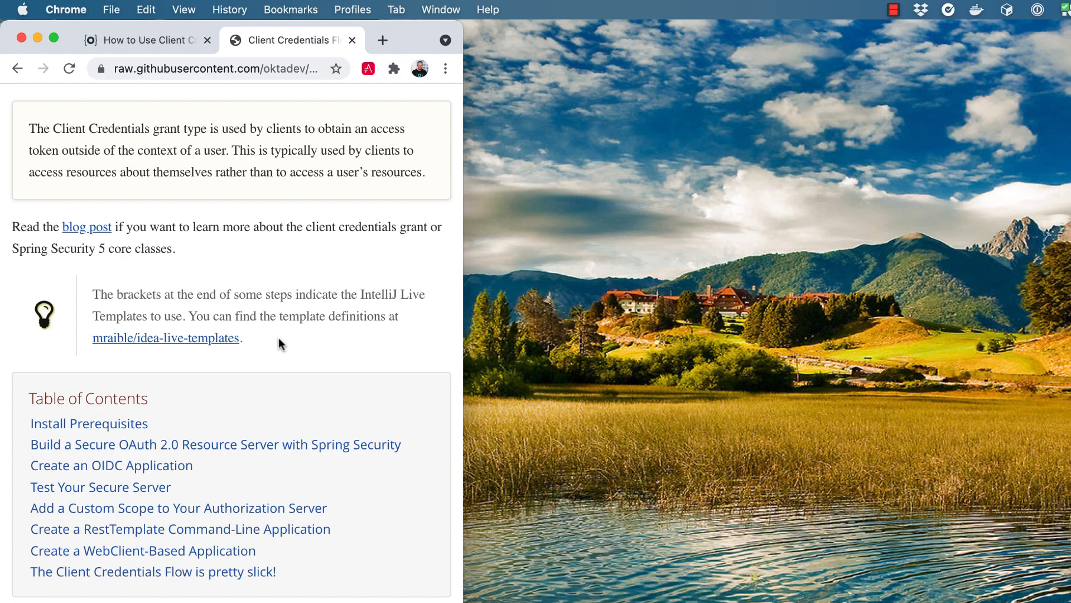
scroll("down", 3)
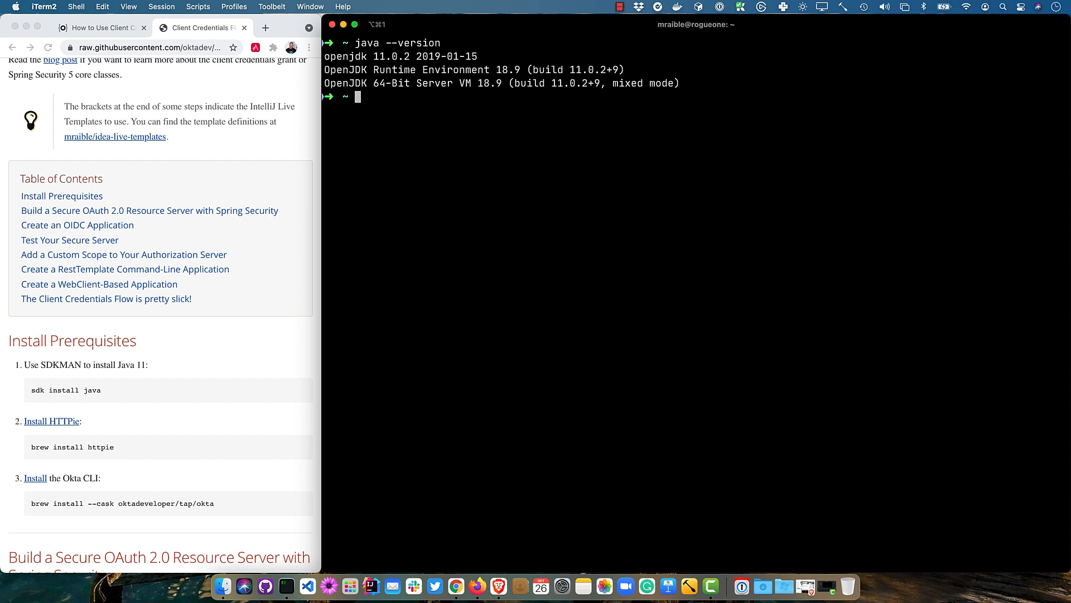
Run sdk install java, http and okta --version to confirm Java 17, HTTPie and Okta CLI 0.8.0.
type("sdk instlal j")
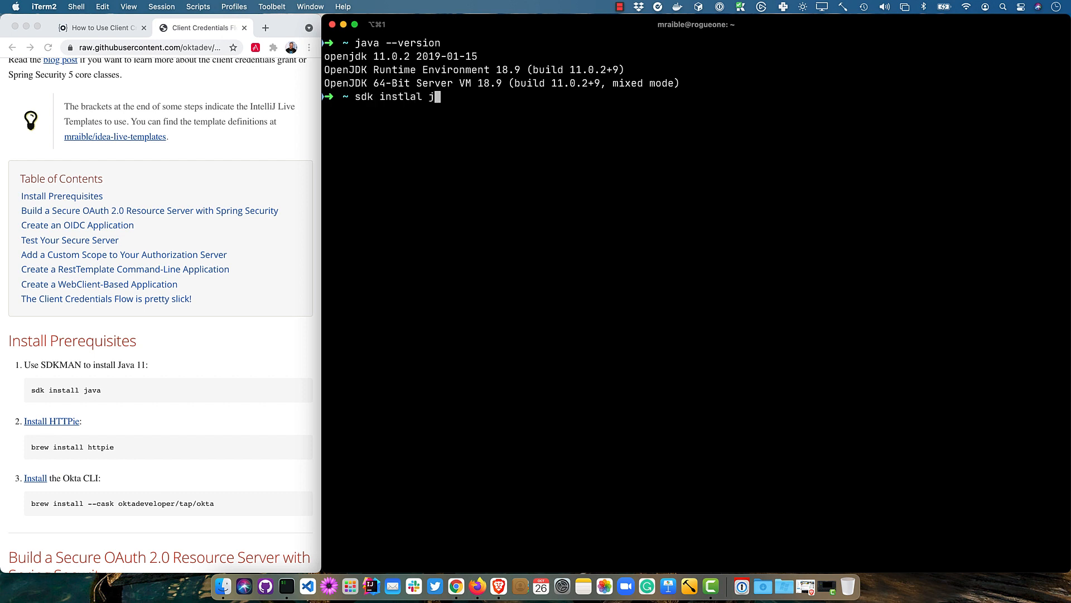
type("install java")
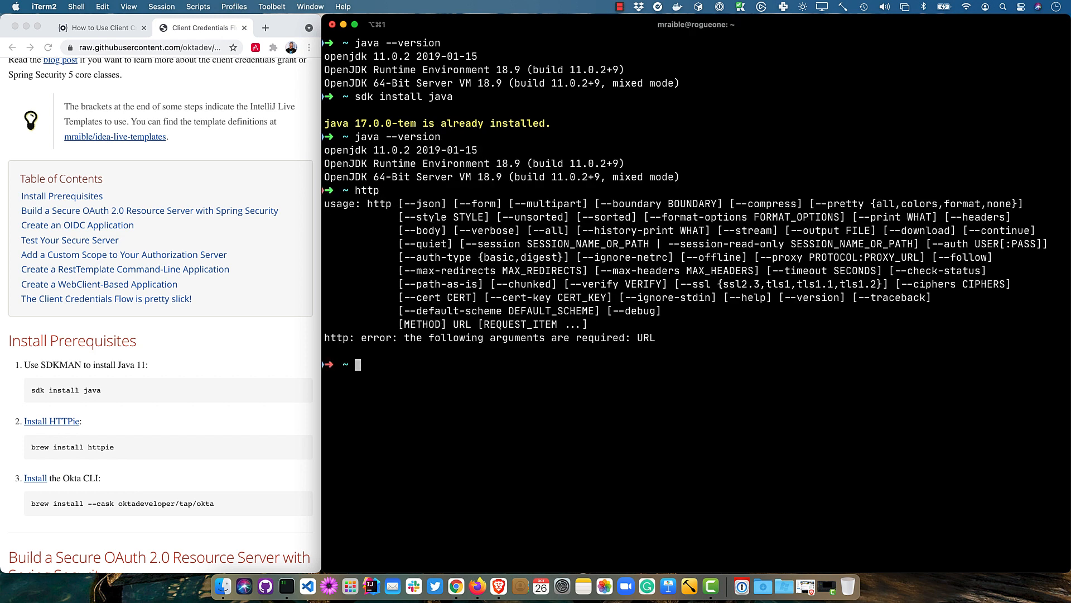
type("https")
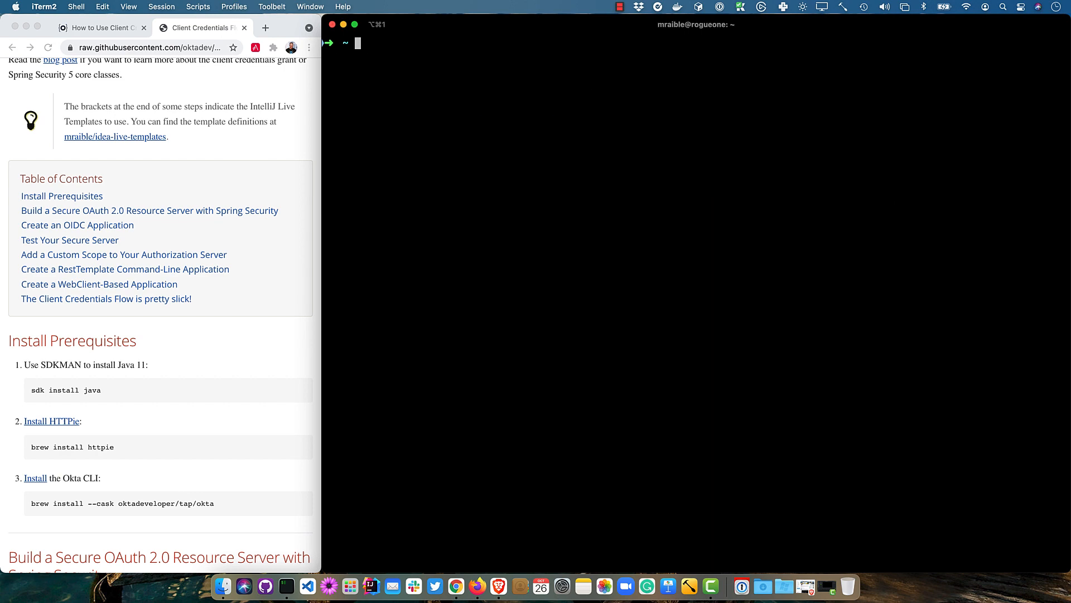
type("okta --version")
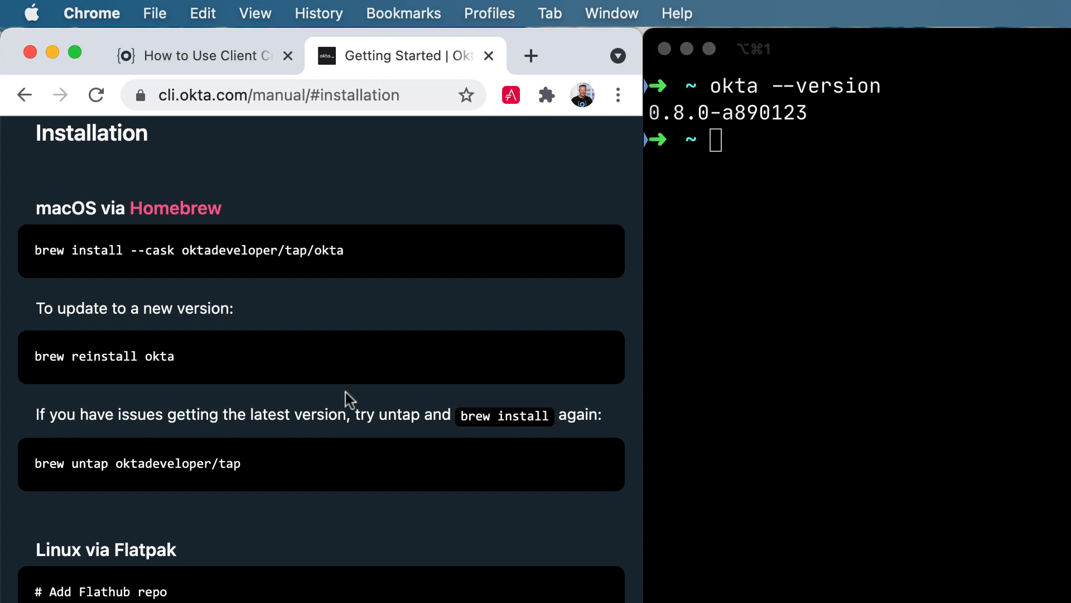
scroll("down", 3)
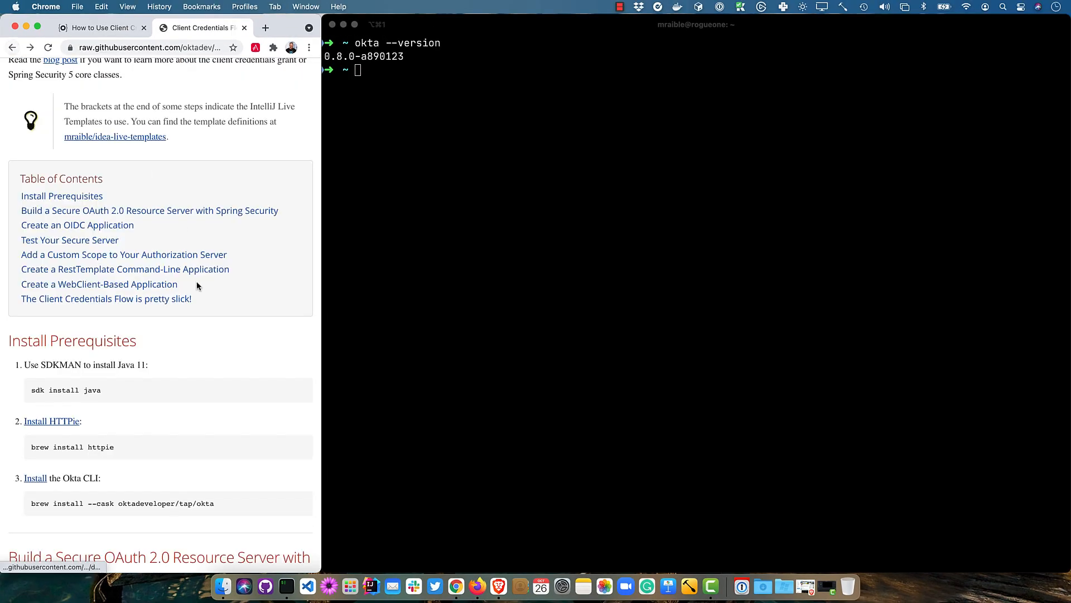
Move into Downloads and grab the start.spring.io starter.zip address for the secure-server project.
scroll("down", 3)
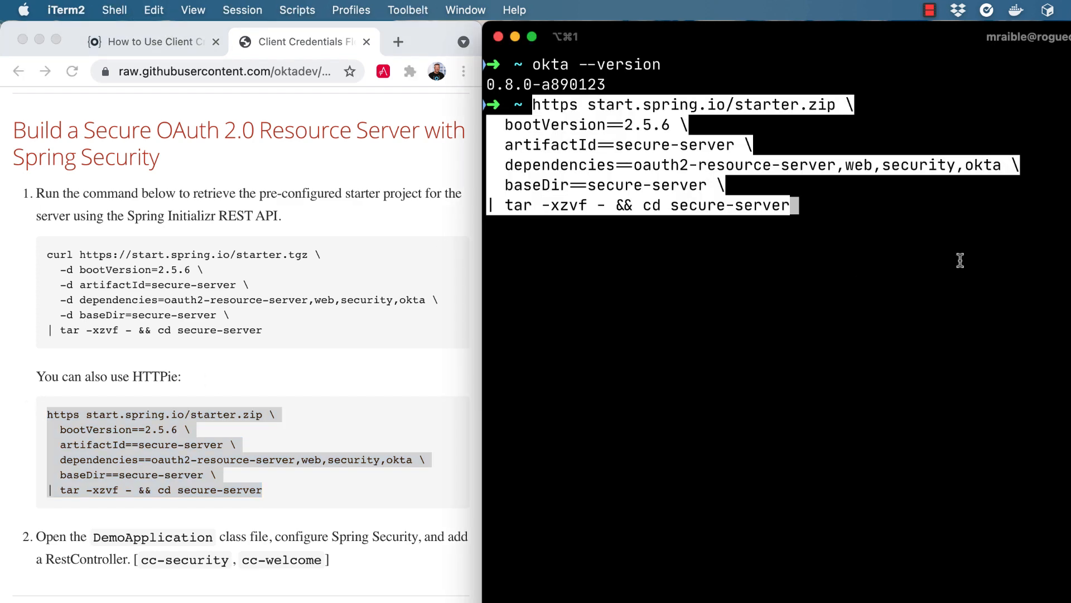
type("cd Do")
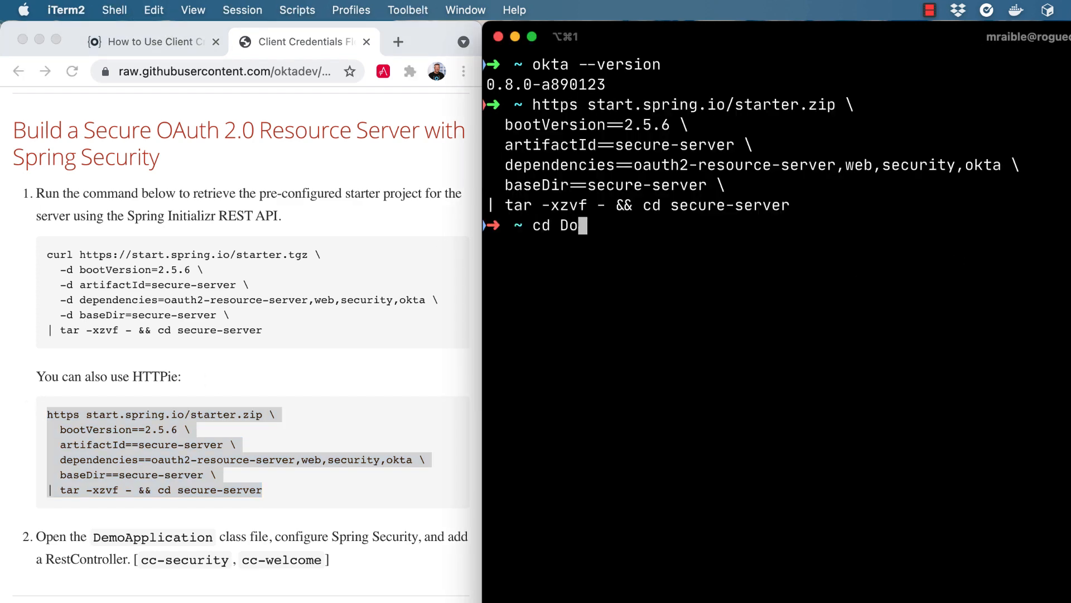
key("Return")
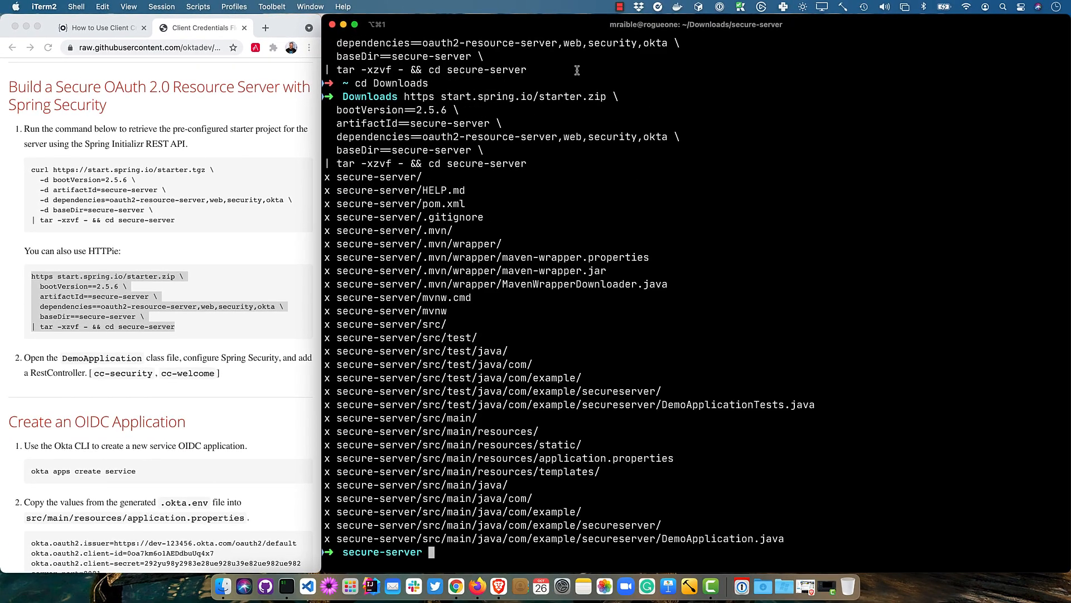
double_click(523, 96)
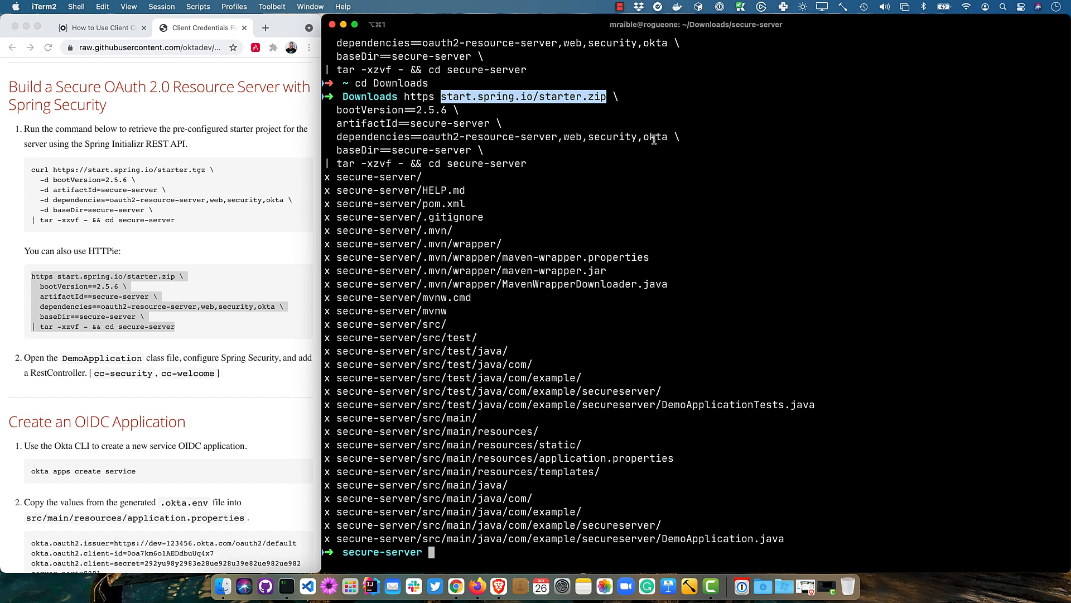
mouse_move(736, 163)
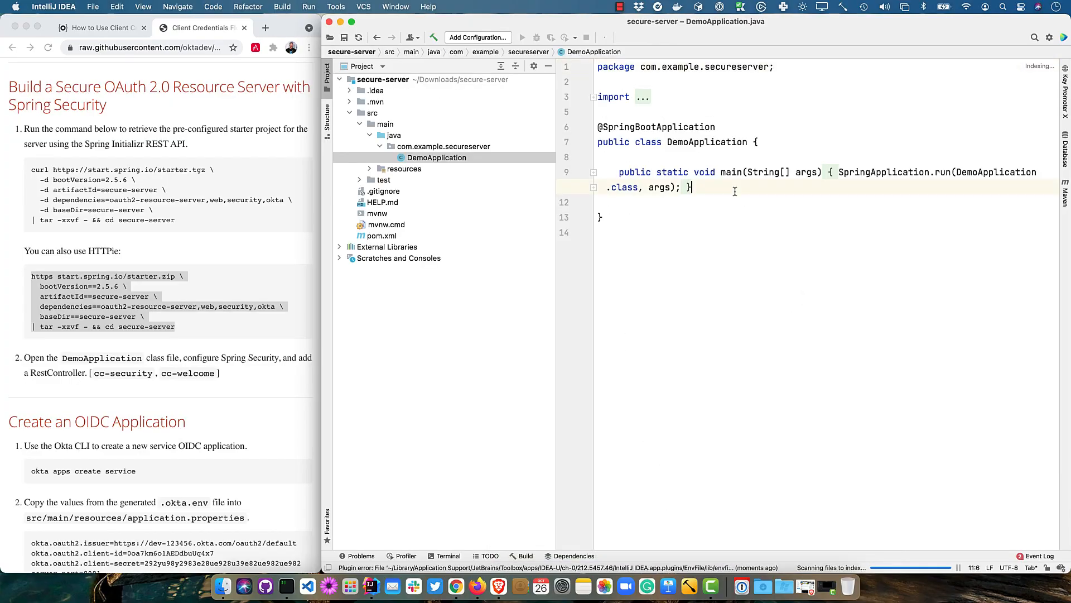
Expand the cc- live template to insert the OAuth2 security configuration into DemoApplication.
type("cc-")
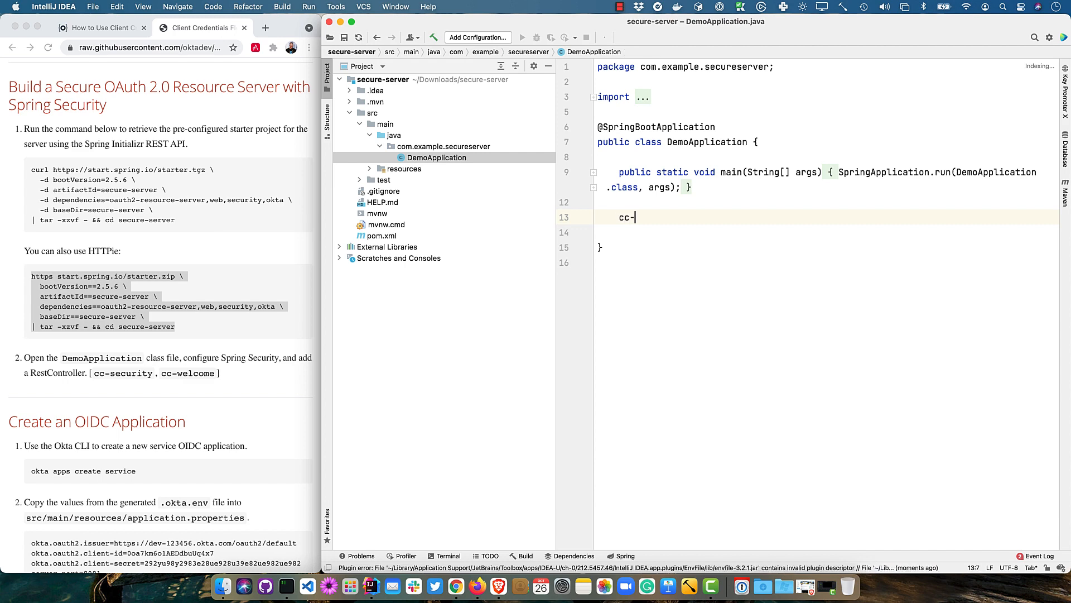
key("Backspace")
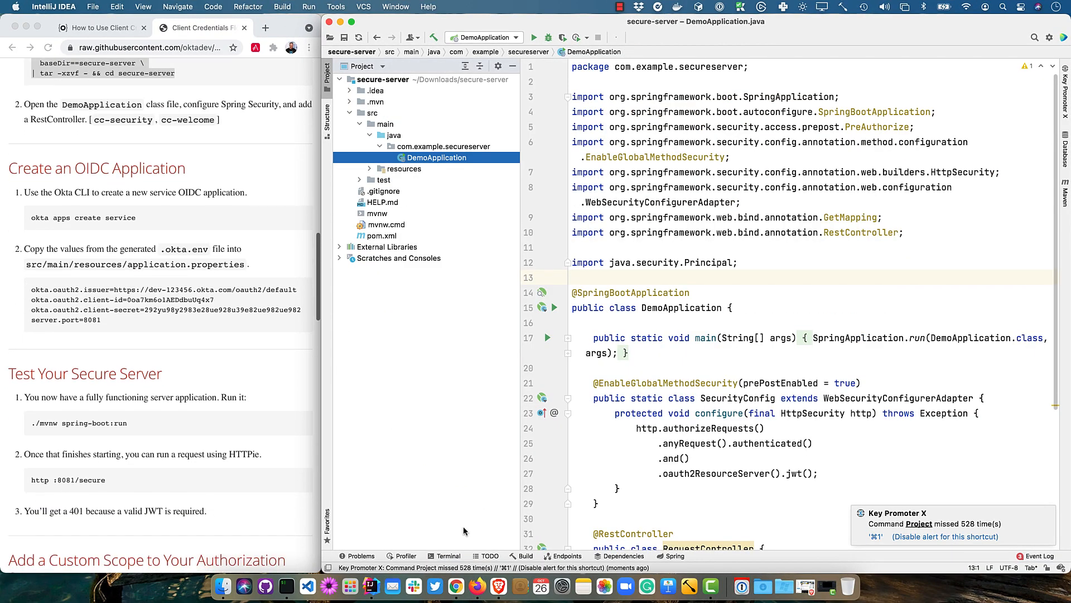
Run okta apps create service from the project's terminal to create the secure-server OIDC app.
left_click(447, 556)
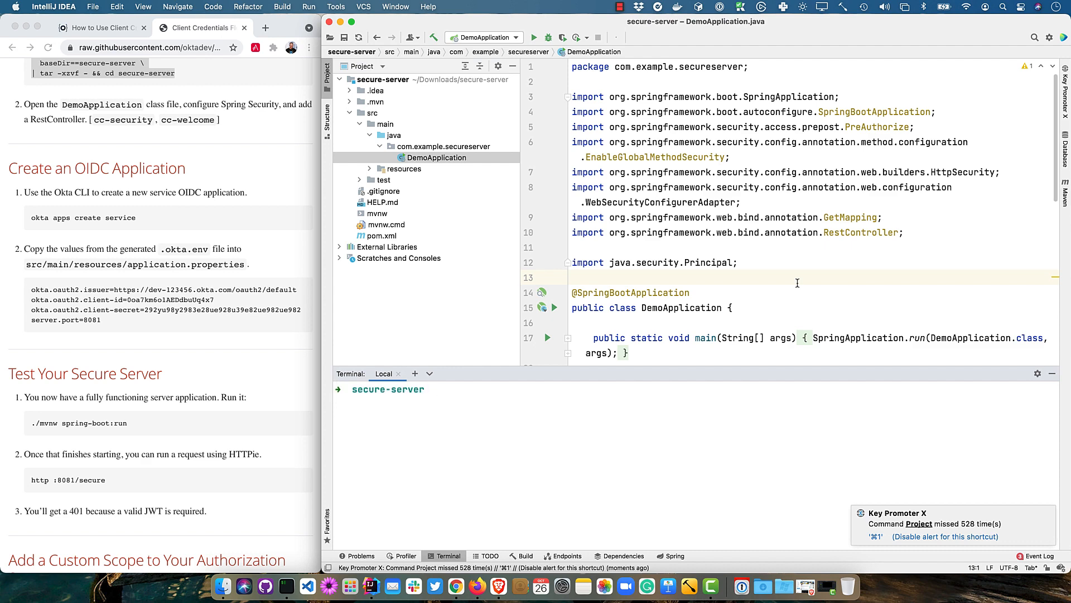
type("okta apps create service")
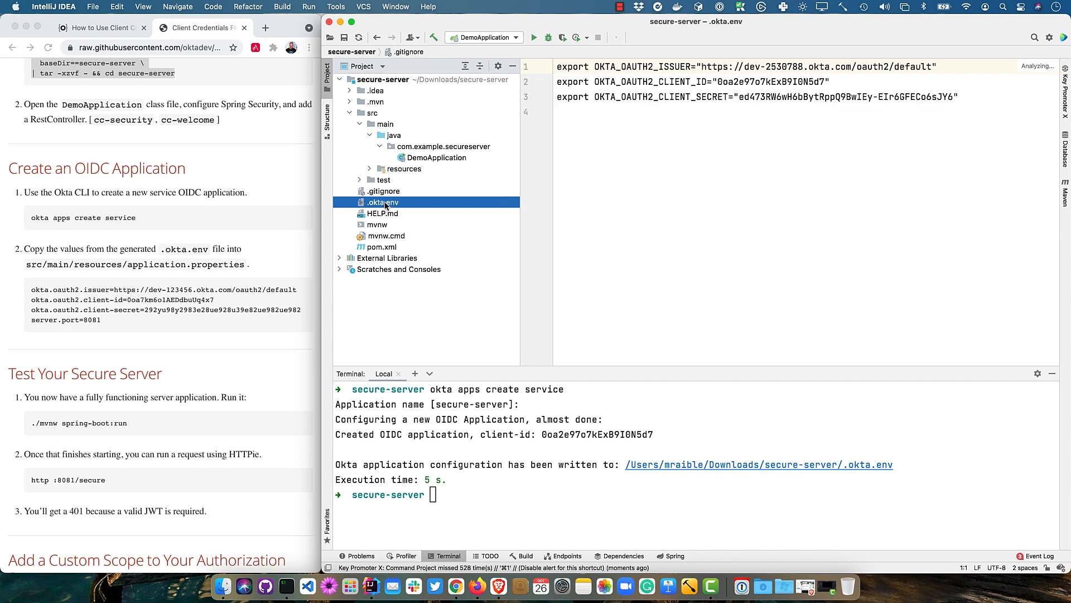
Paste the Okta issuer, client ID and secret into application.properties, then try ./mvnw spring-boot:run.
left_click(370, 169)
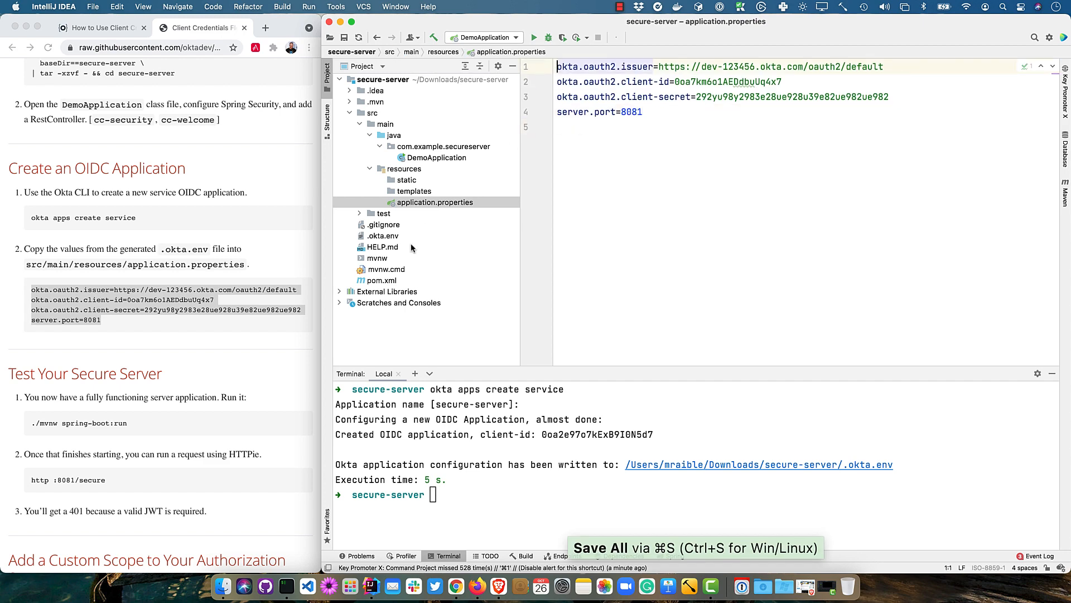
left_click(383, 236)
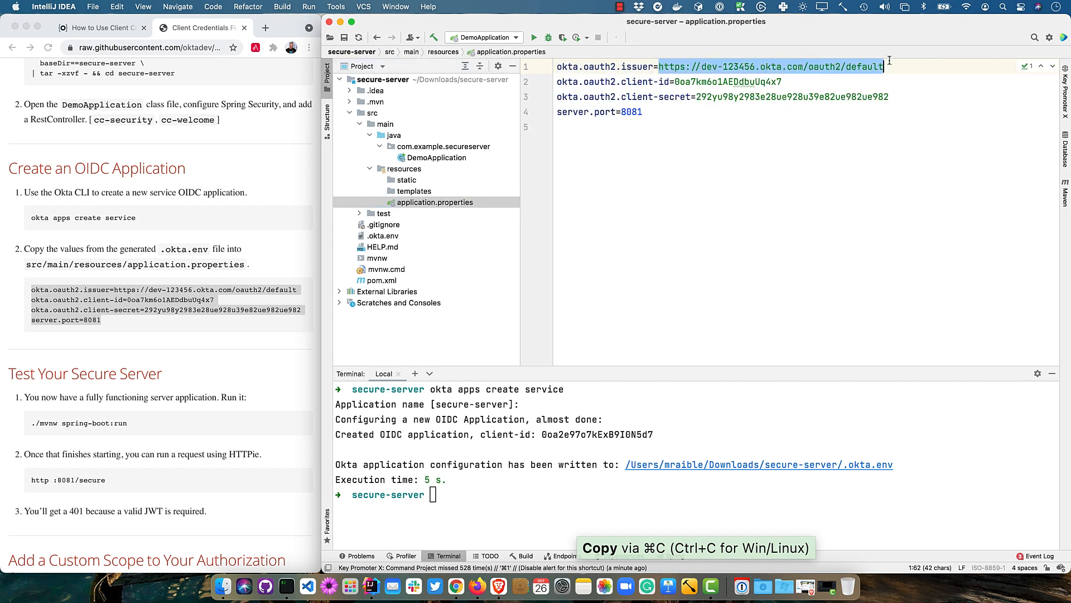
type("./mvnw spring-boot:run")
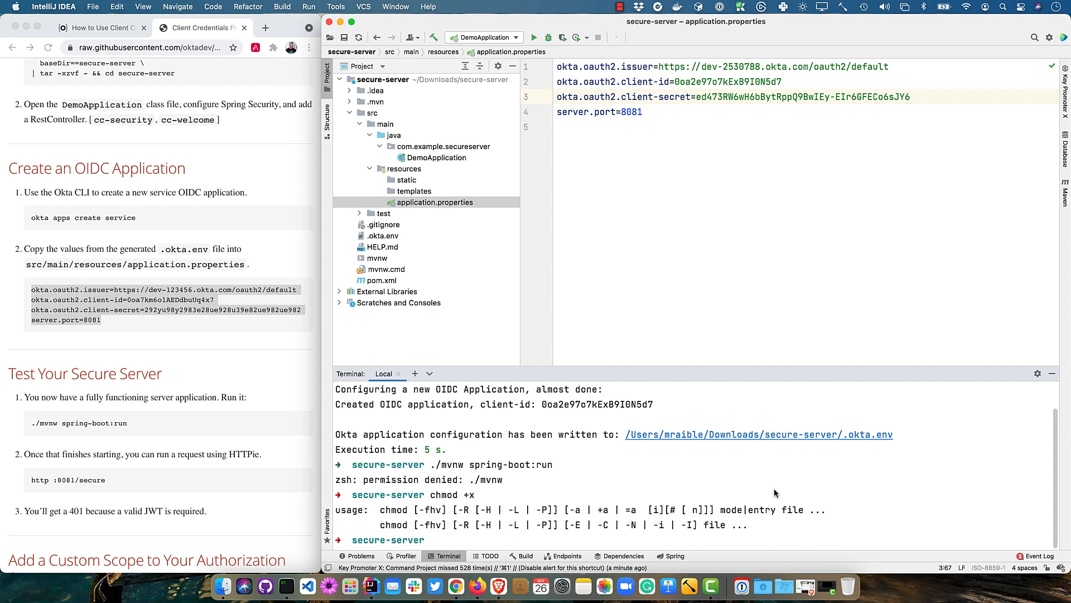
Make mvnw executable, start the server, and request :8081/secure from a second shell to get 401.
type("chmod +x mvnw")
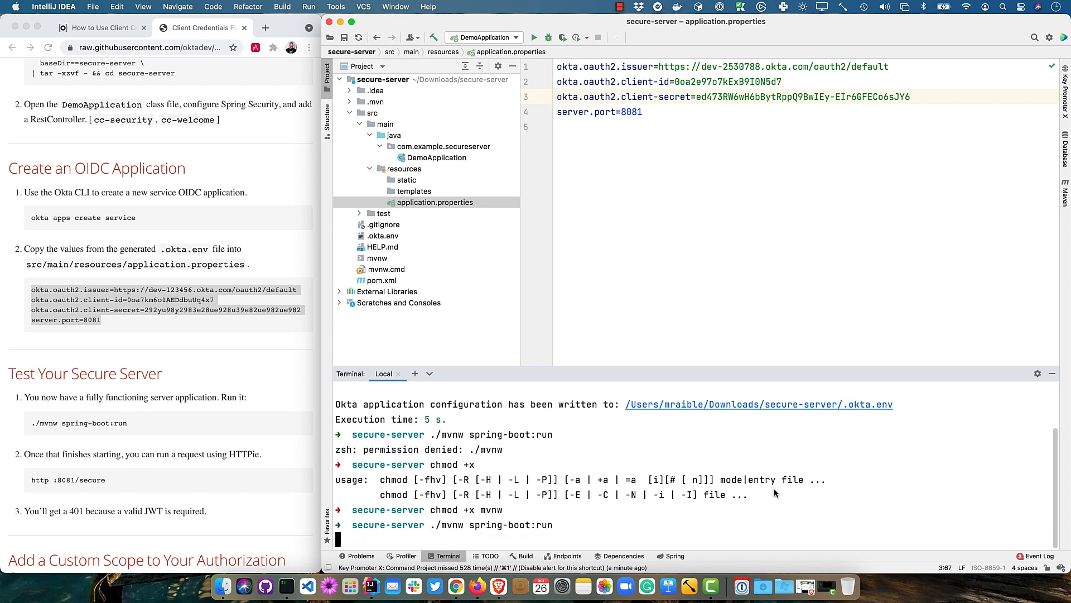
left_click(464, 373)
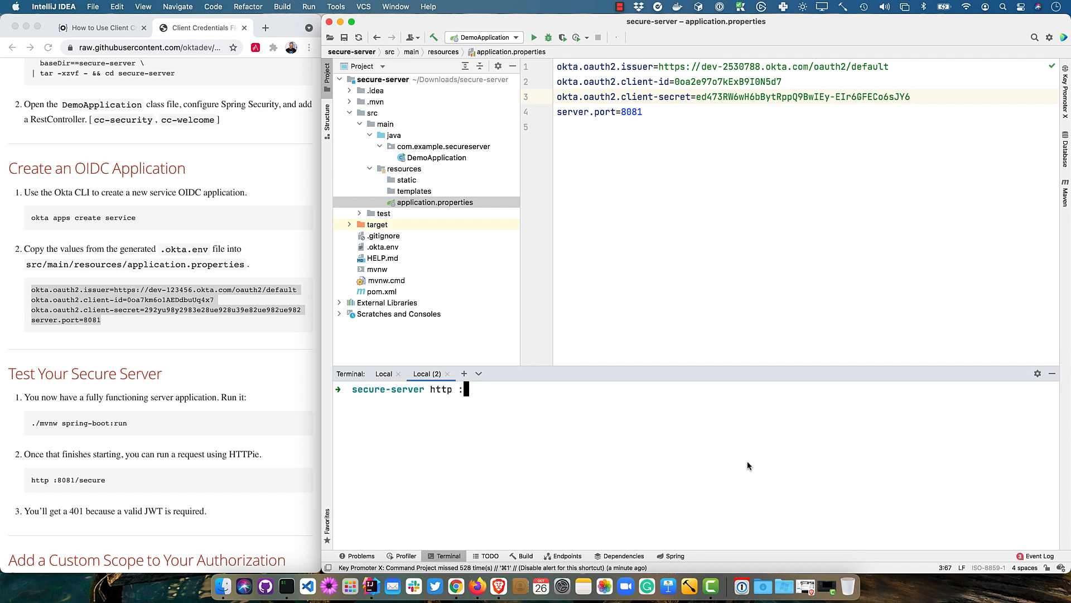
type(":8081/secure")
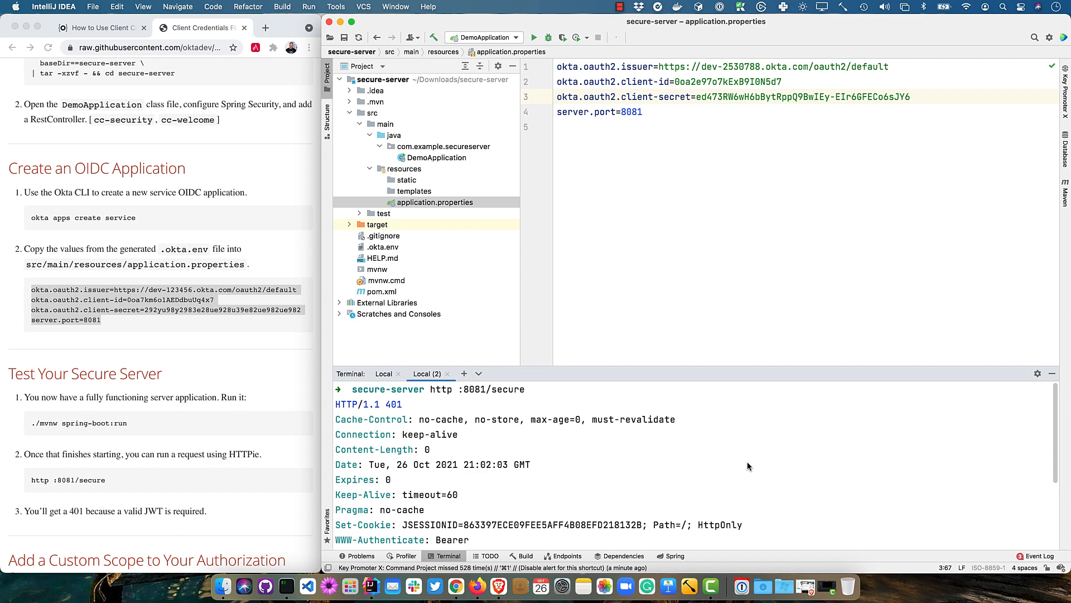
scroll("down", 3)
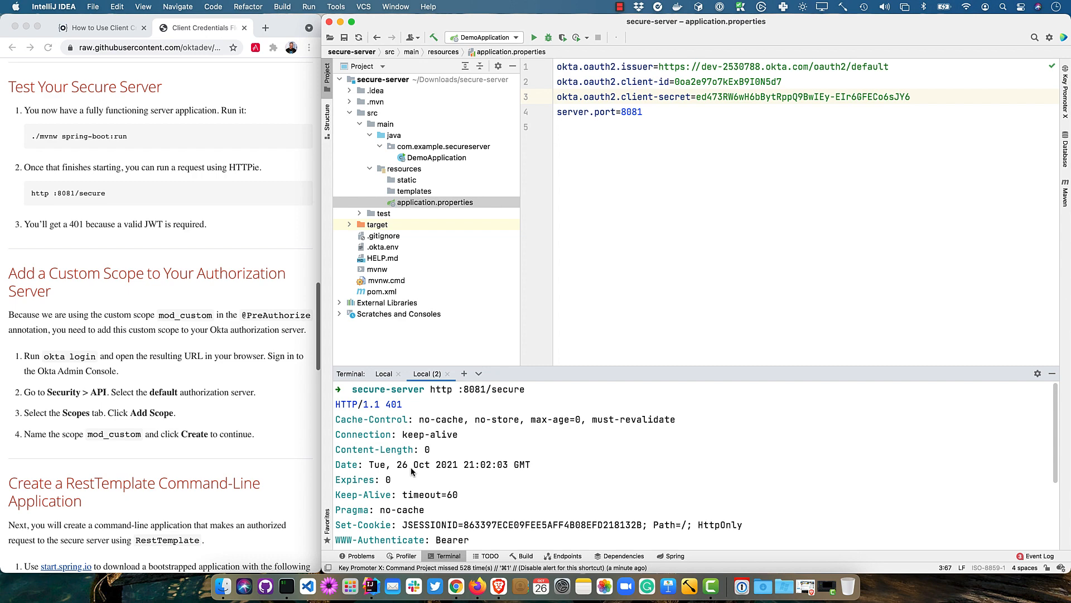
mouse_move(819, 466)
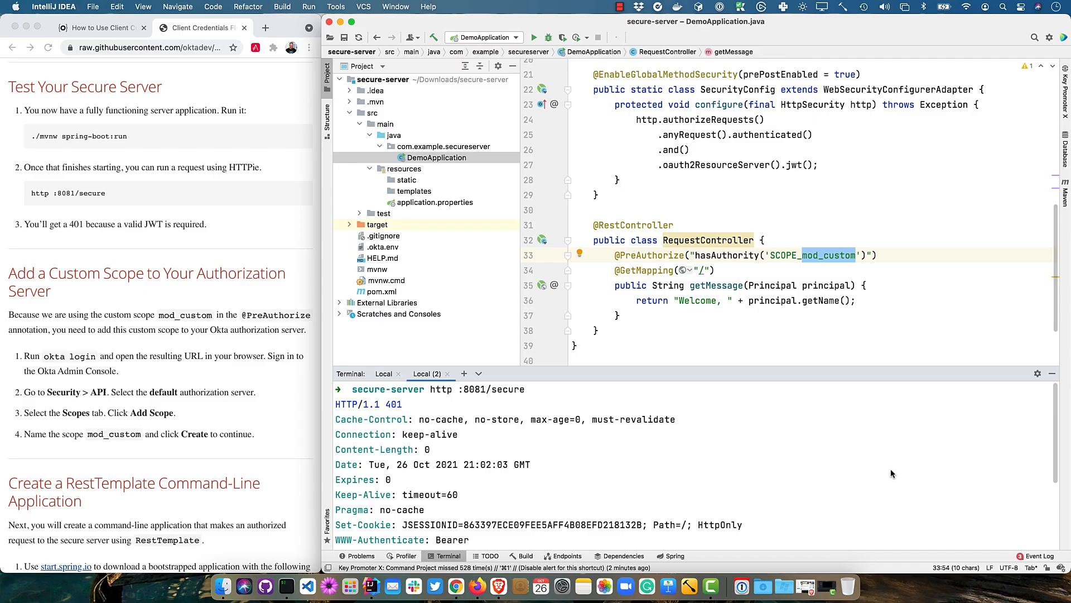
Run okta login, which reports the Okta org is already configured.
type("okta login")
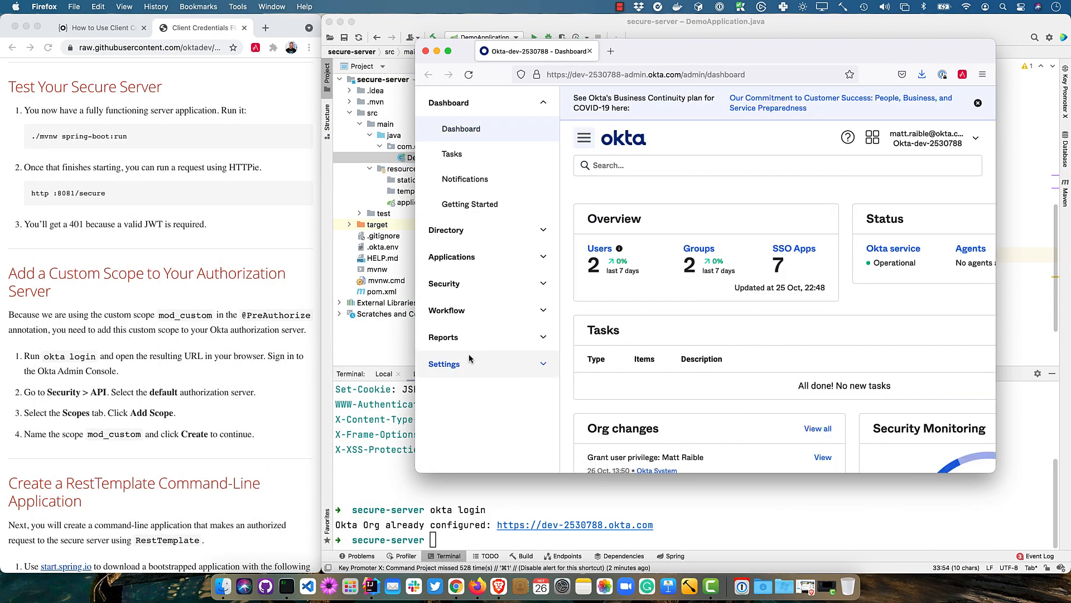
Navigate Security > API to the default authorization server.
left_click(444, 284)
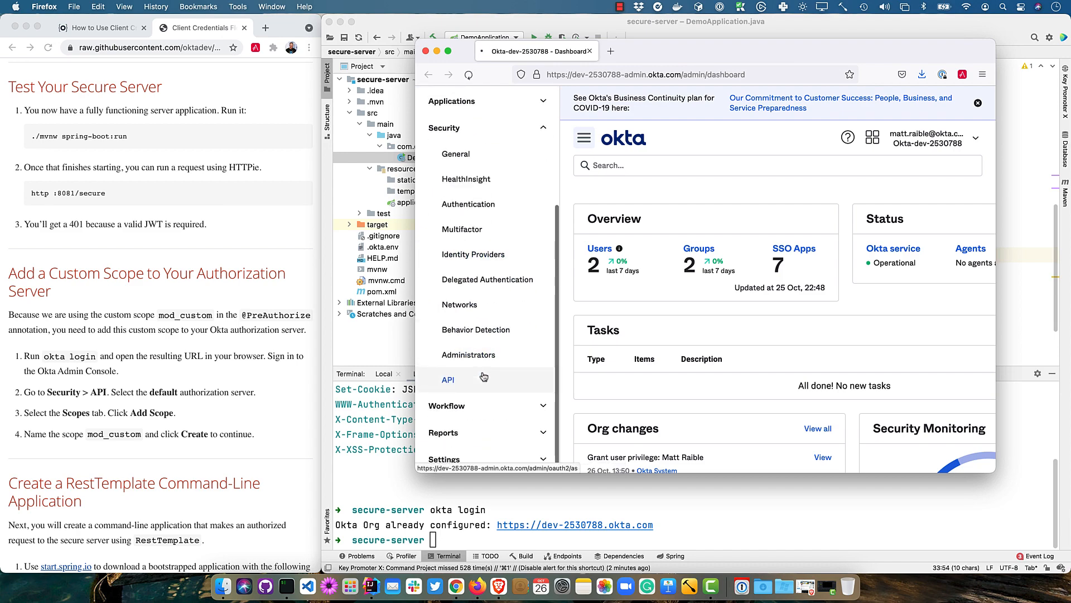
left_click(447, 378)
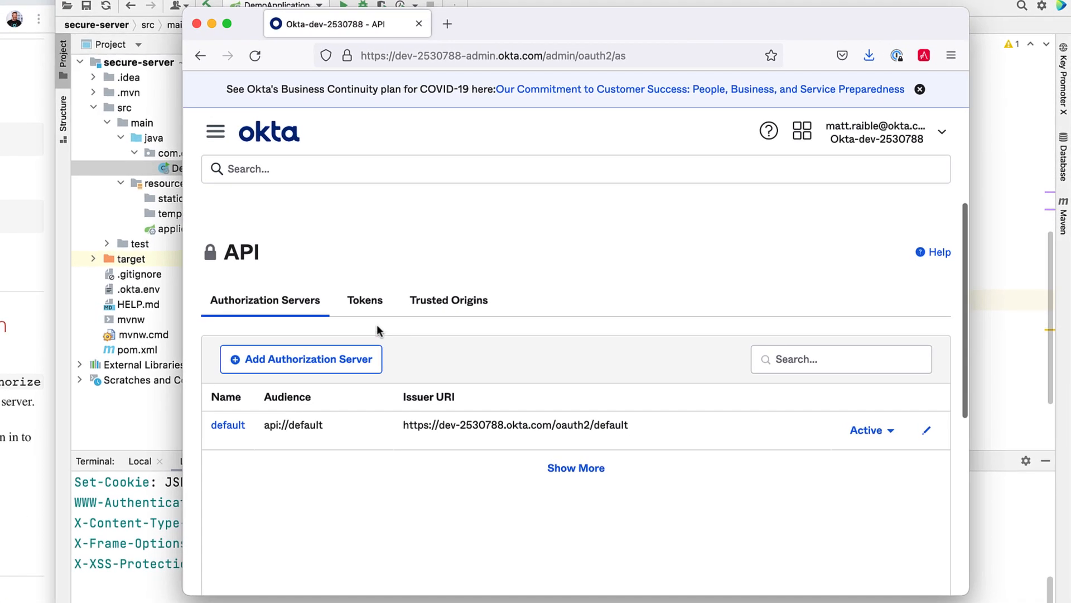
left_click(227, 424)
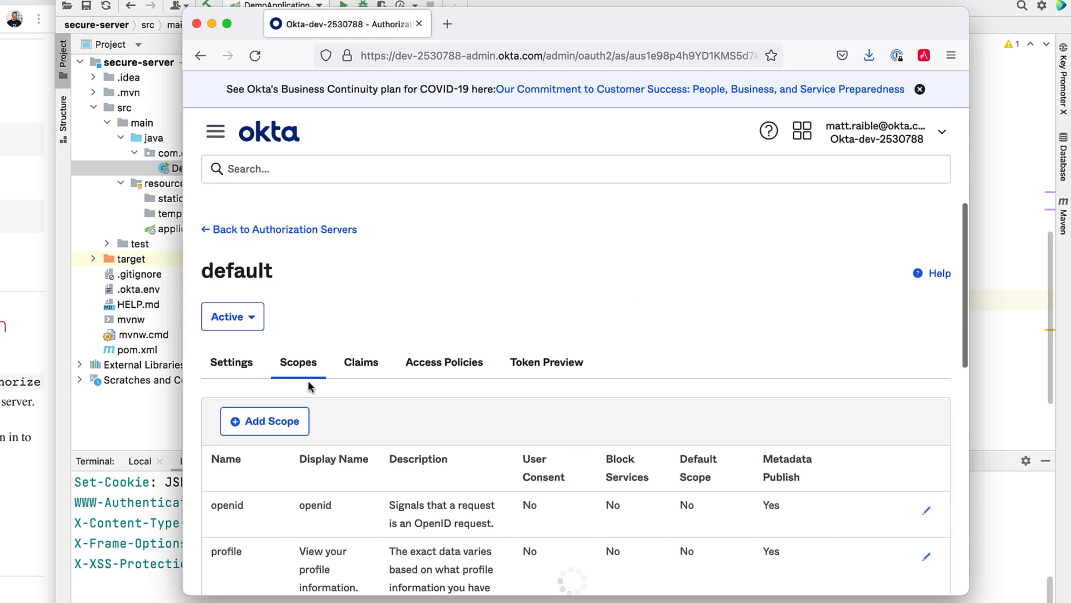
Create a new scope named mod_custom on the default authorization server.
left_click(263, 420)
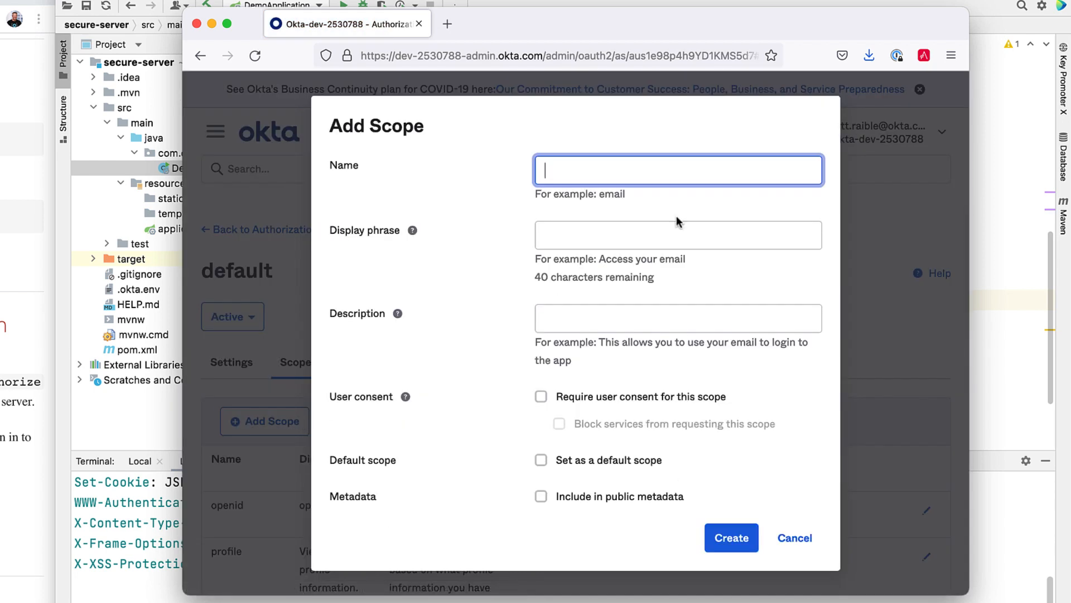
type("mod_cus")
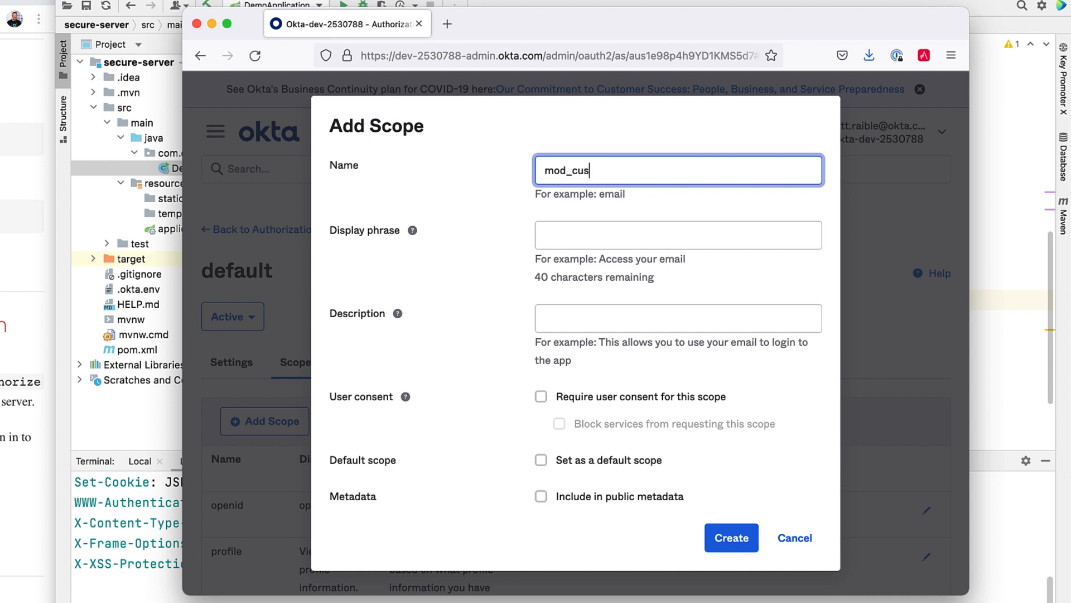
type("tom")
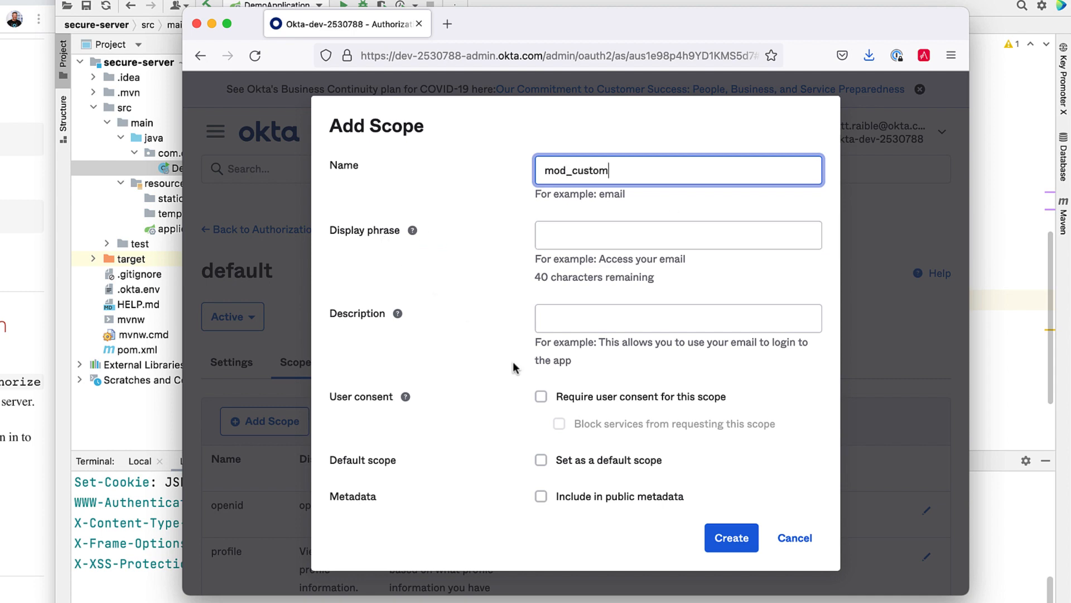
left_click(730, 537)
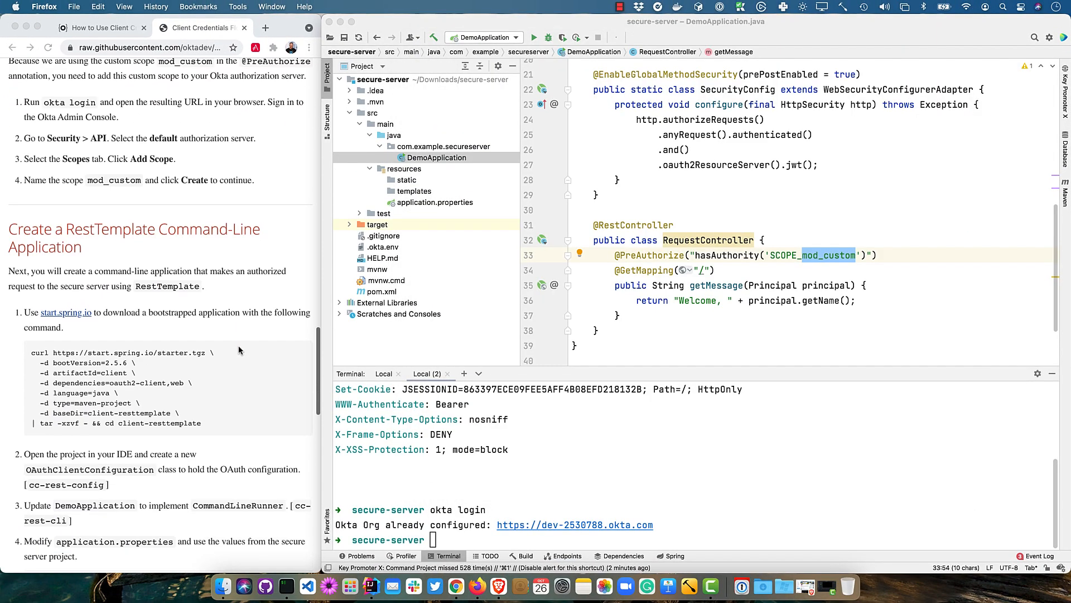
Scroll the tutorial down to the RestTemplate client section.
scroll("down", 3)
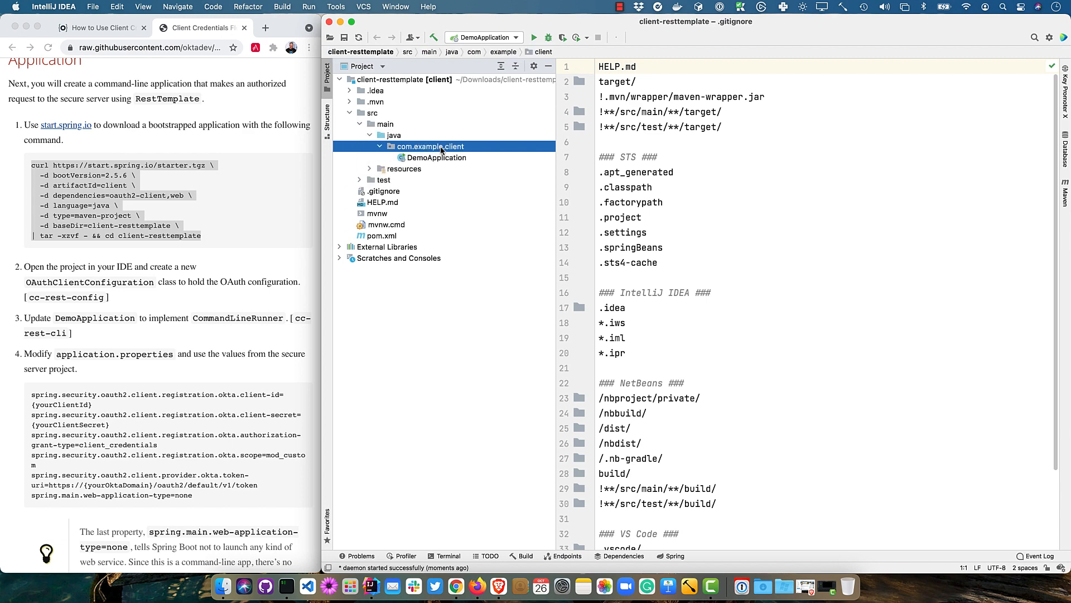
Create OAuthClientConfiguration in com.example.client and expand the cc-rest-config template into its Okta beans.
type("OAuthClient")
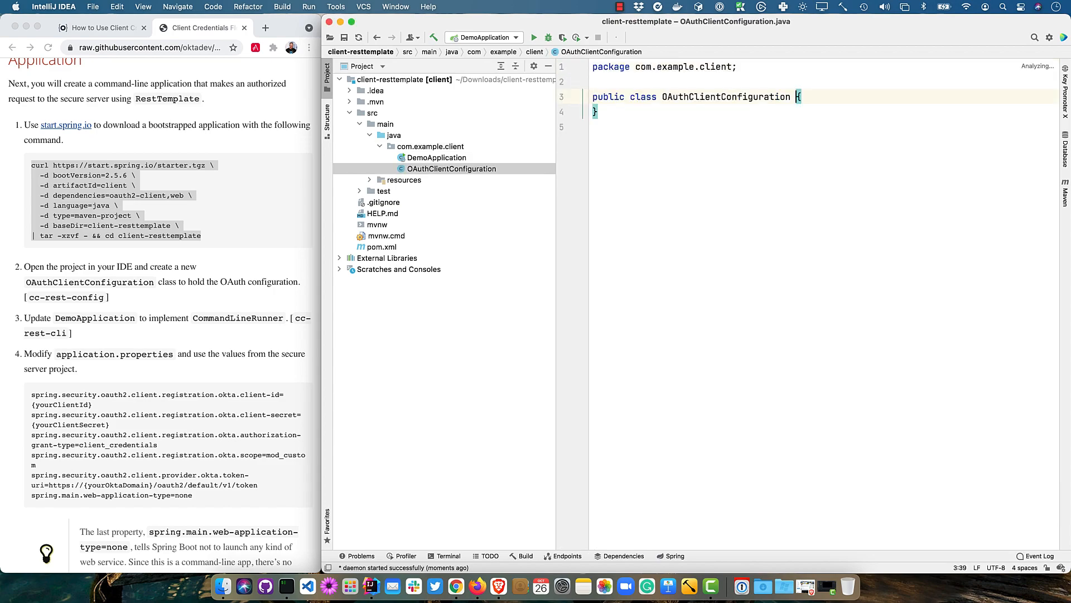
type("cc-rest")
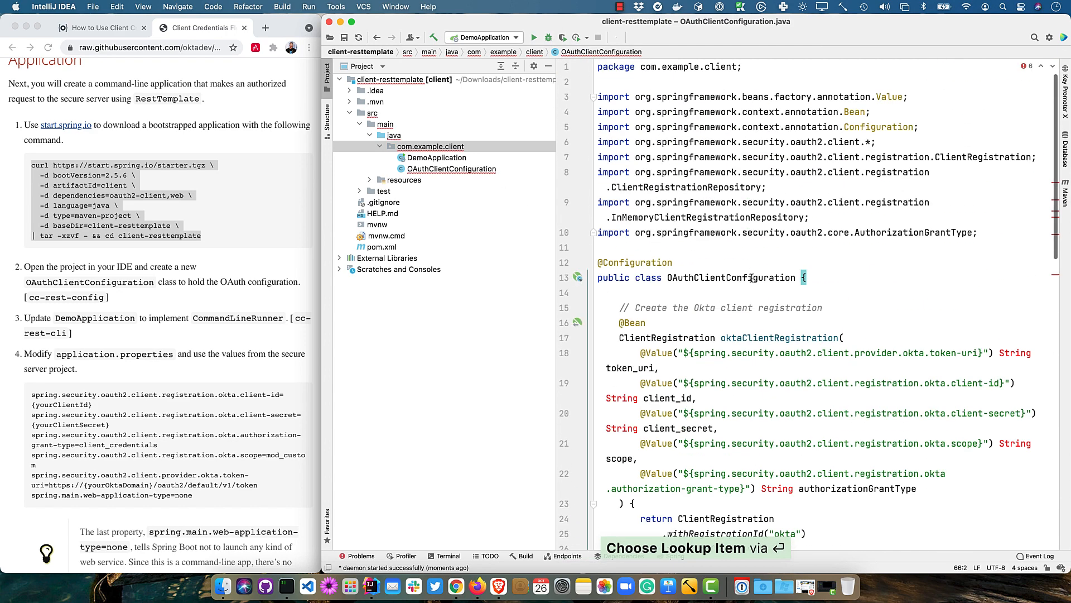
key("Enter")
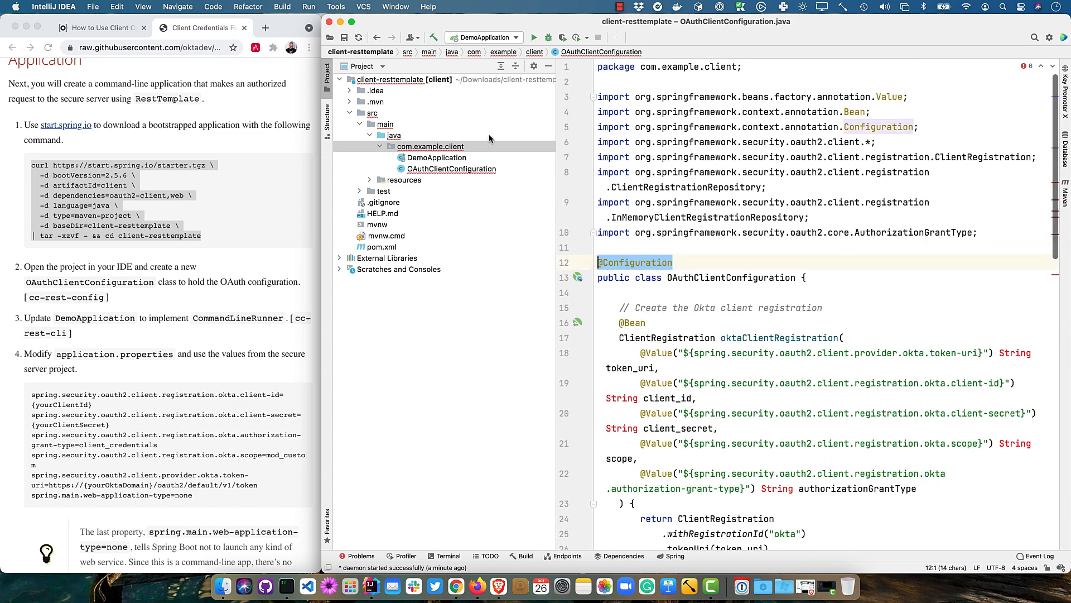
right_click(391, 79)
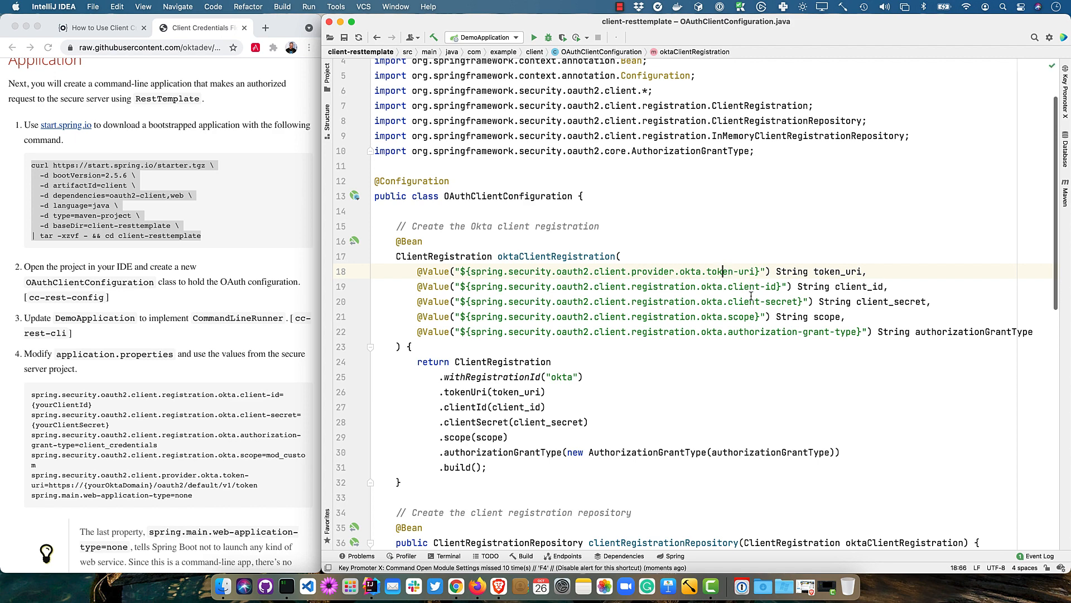
scroll("down", 3)
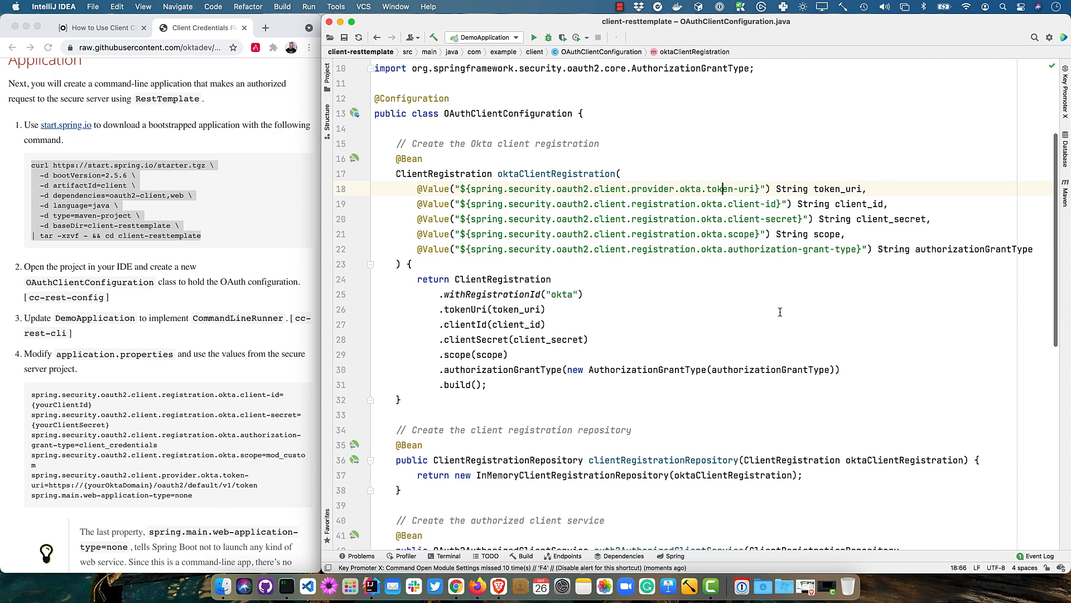
scroll("down", 3)
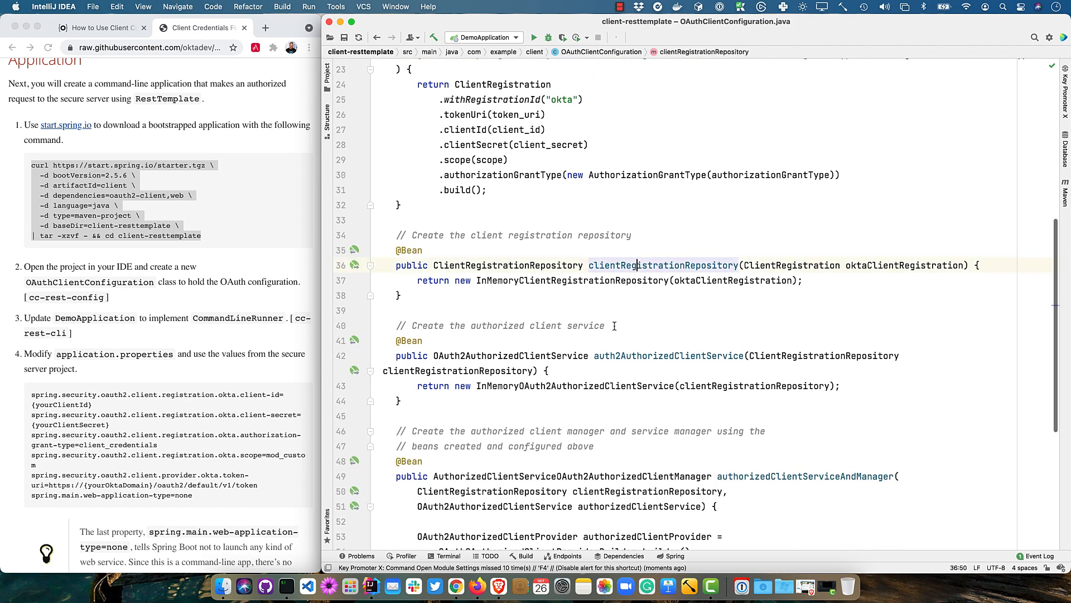
scroll("down", 3)
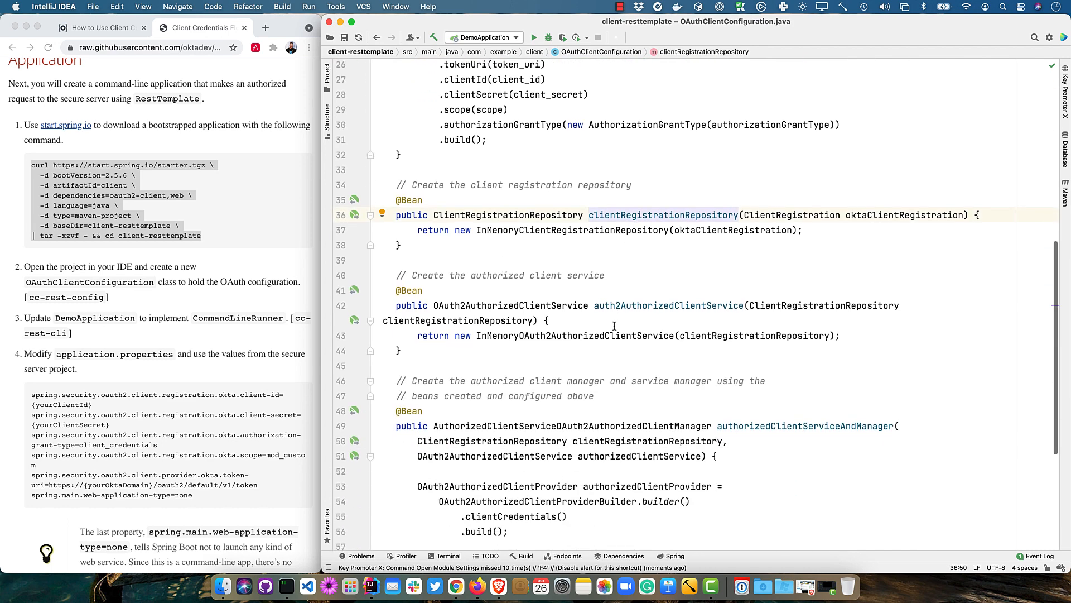
scroll("down", 3)
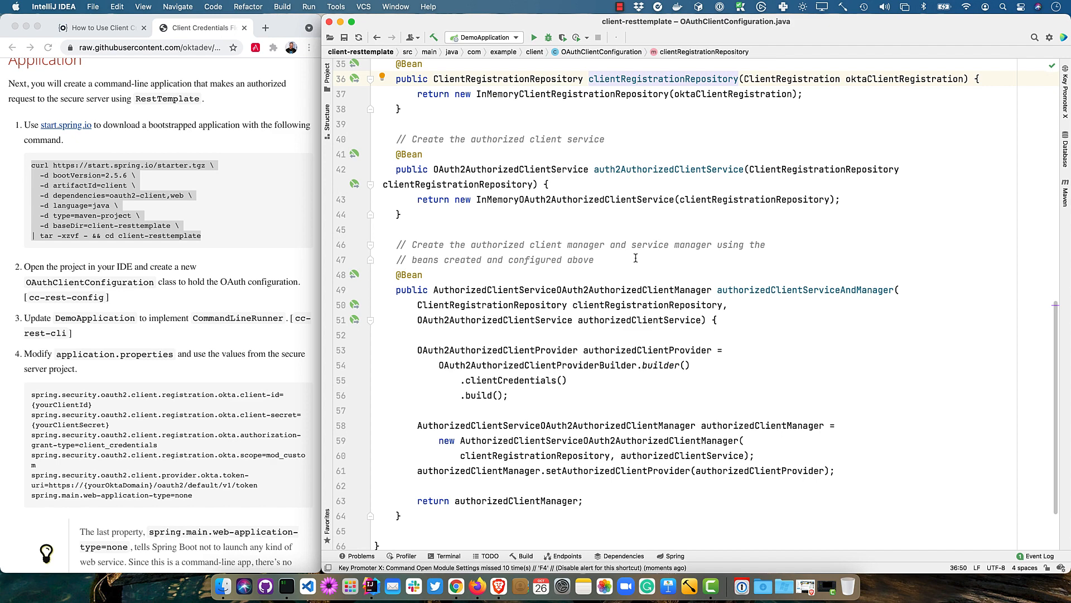
scroll("down", 3)
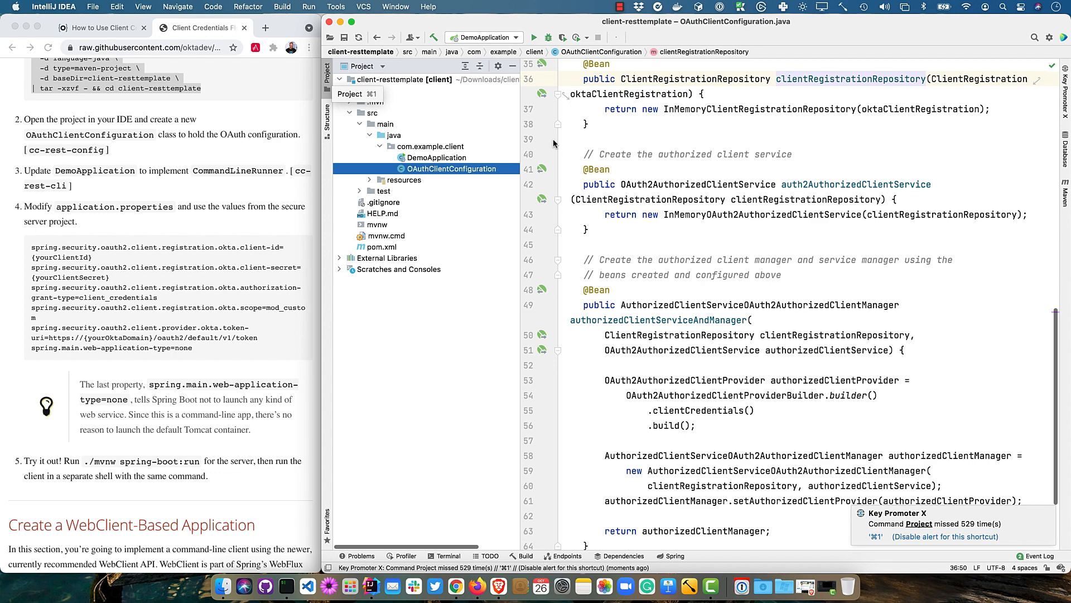
Replace DemoApplication with the cc-rest-cli CommandLineRunner code and review the JWT and RestTemplate calls.
left_click(435, 157)
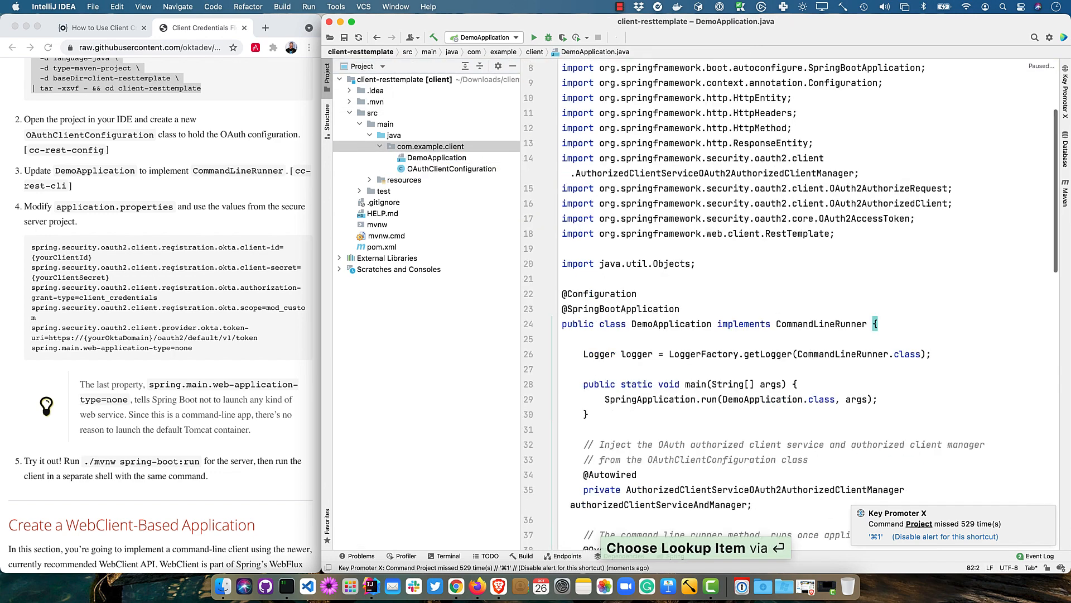
scroll("down", 3)
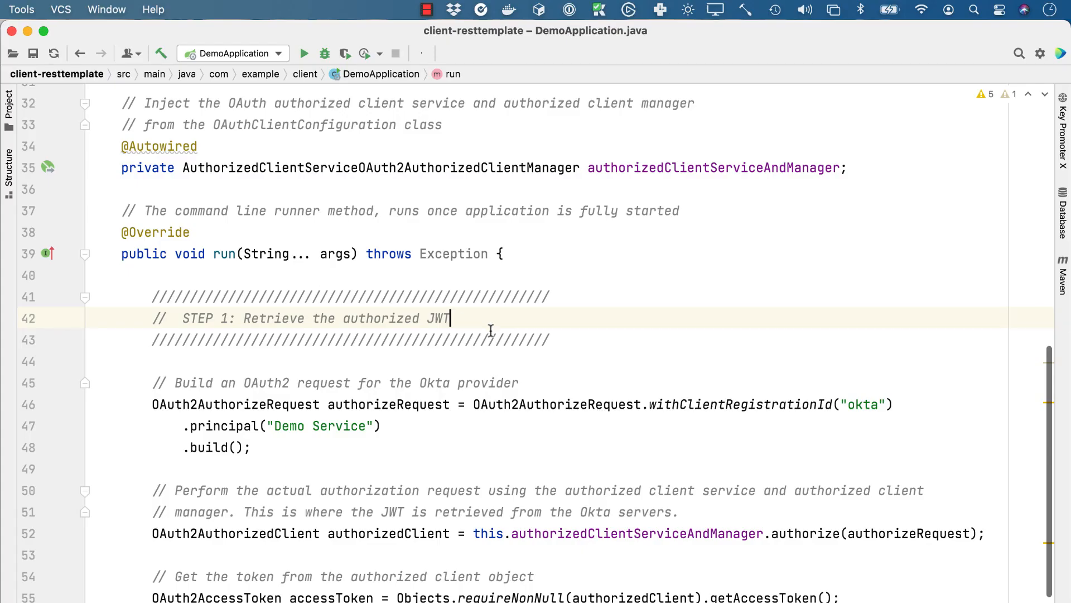
scroll("down", 3)
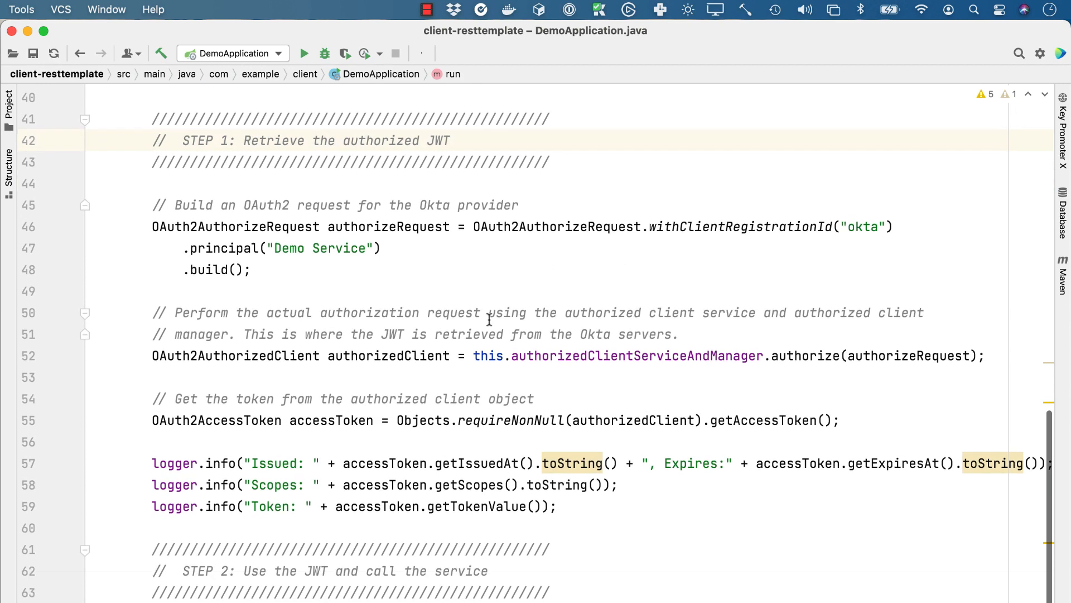
scroll("down", 3)
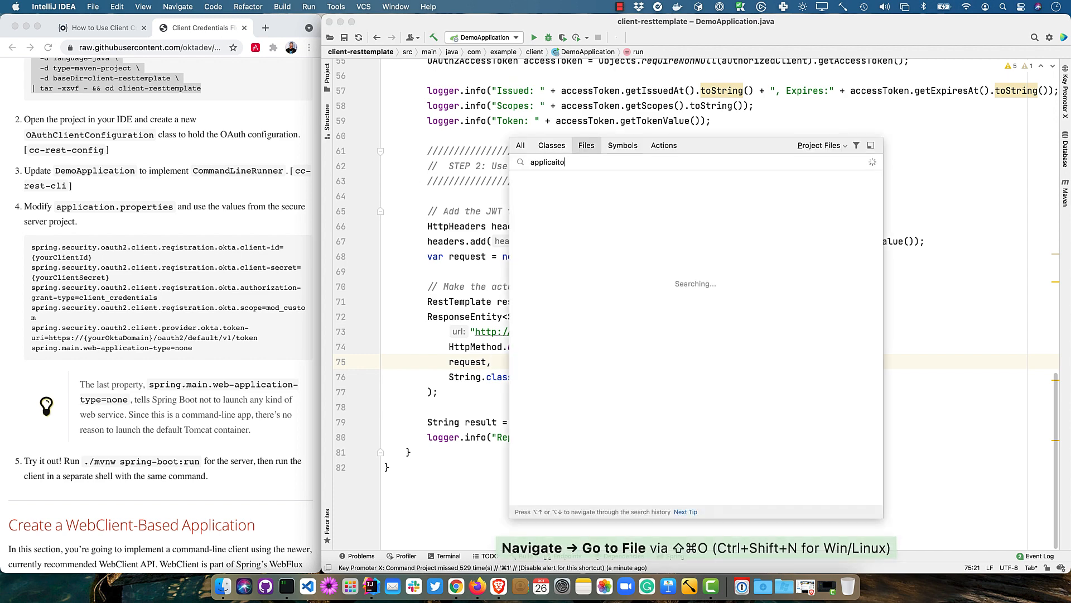
Paste the Okta client registration properties into client-resttemplate's application.properties.
type("application")
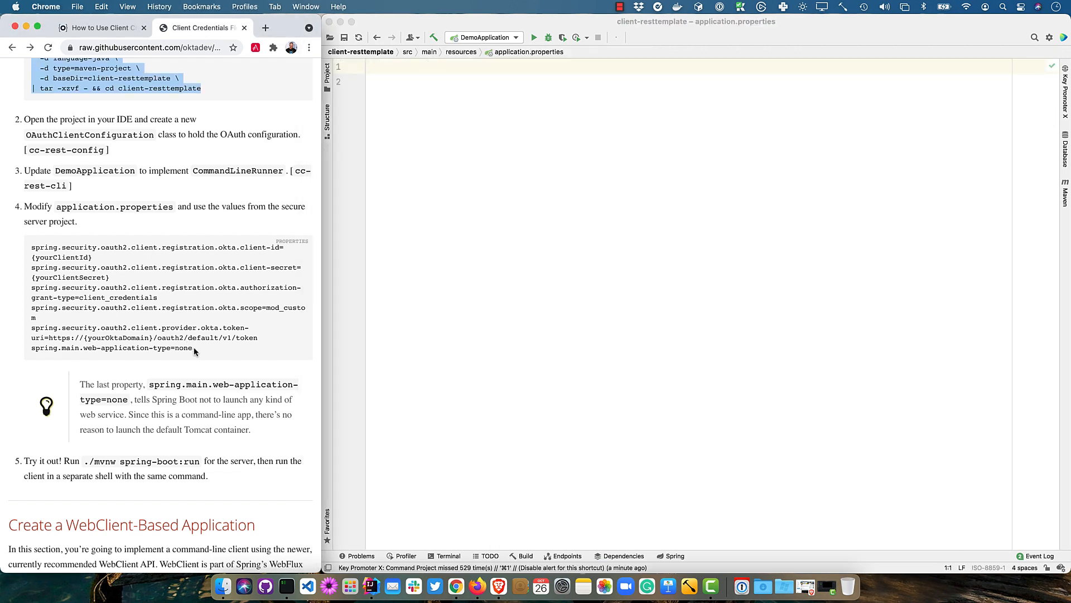
key("cmd+v")
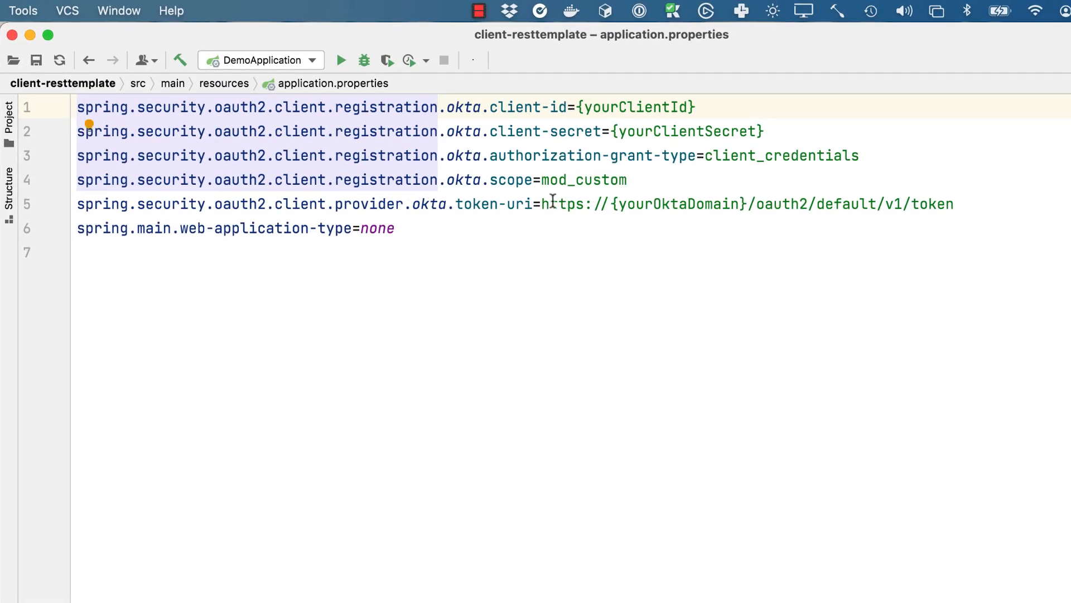
left_click_drag(543, 204, 953, 203)
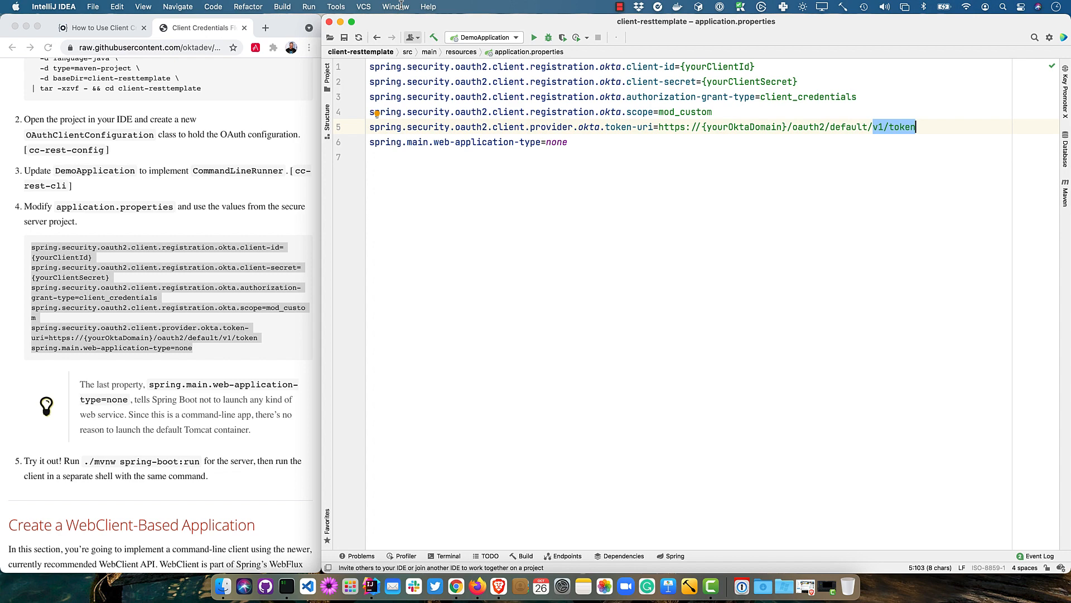
Switch to the secure-server project and view its stored .okta.env settings.
left_click(93, 7)
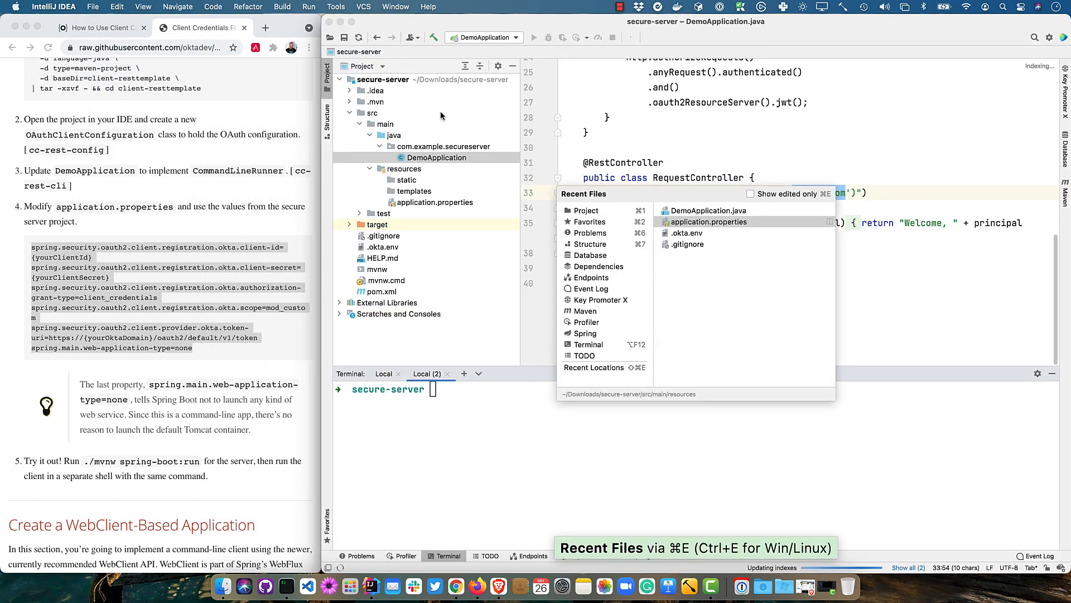
left_click(708, 221)
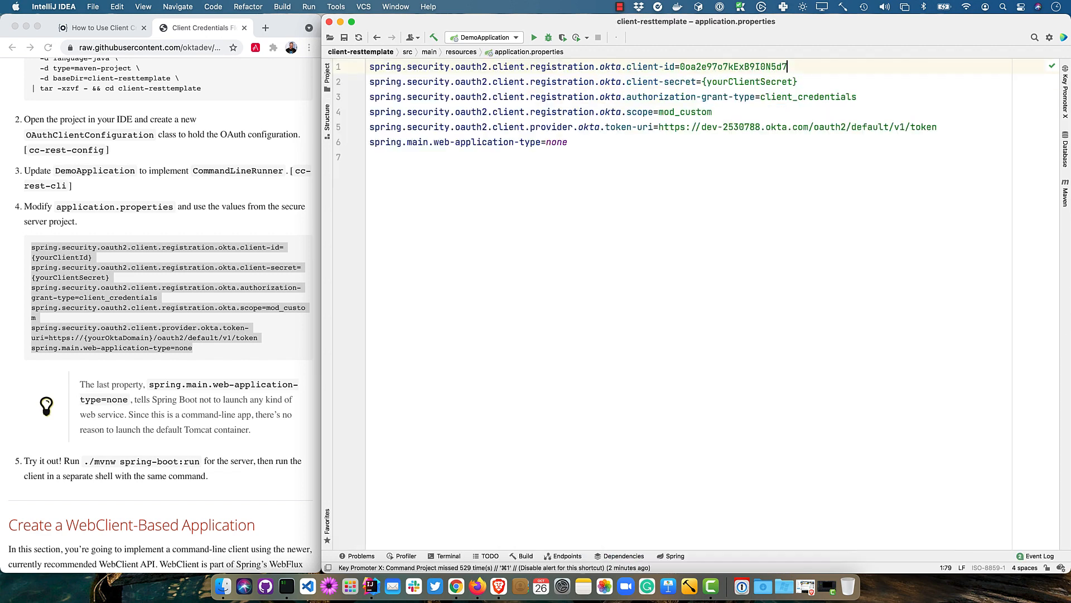
Replace the client secret placeholder with the real Okta secret and bring up the client terminal.
double_click(750, 81)
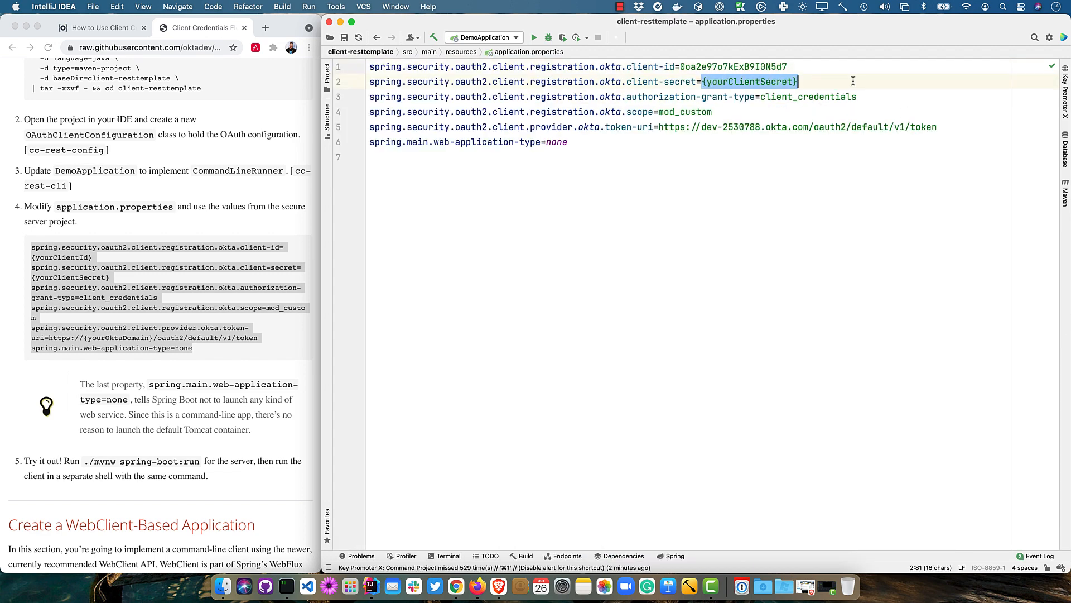
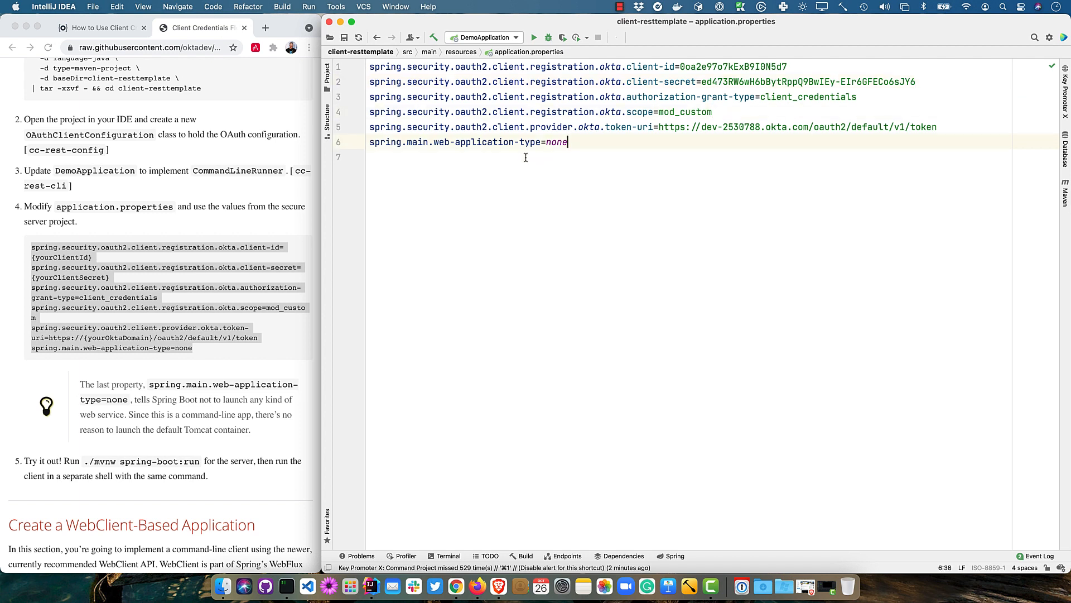
mouse_move(575, 215)
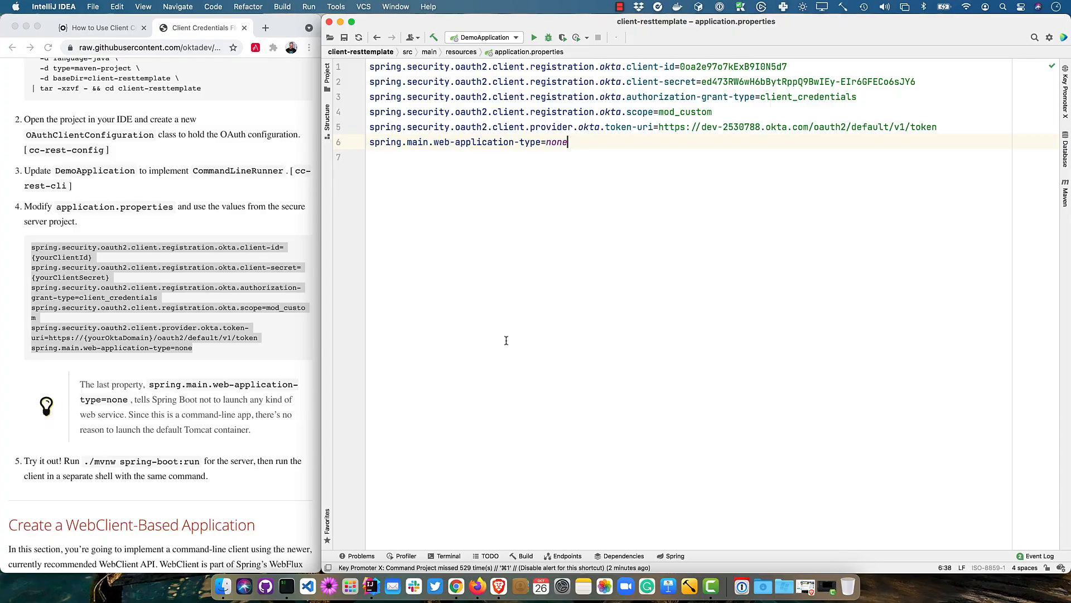
left_click(447, 556)
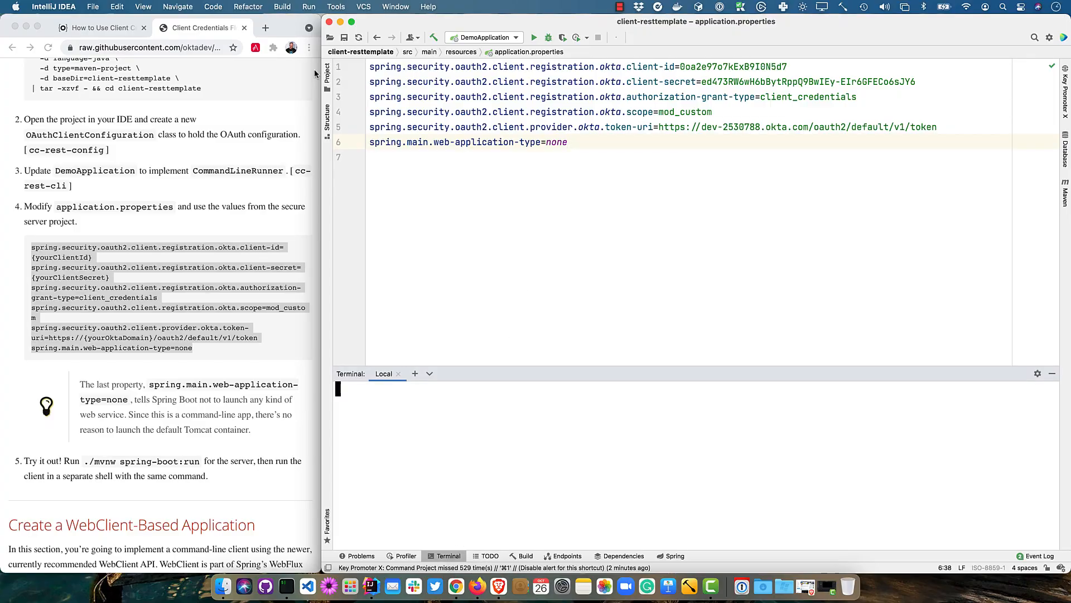
left_click(327, 68)
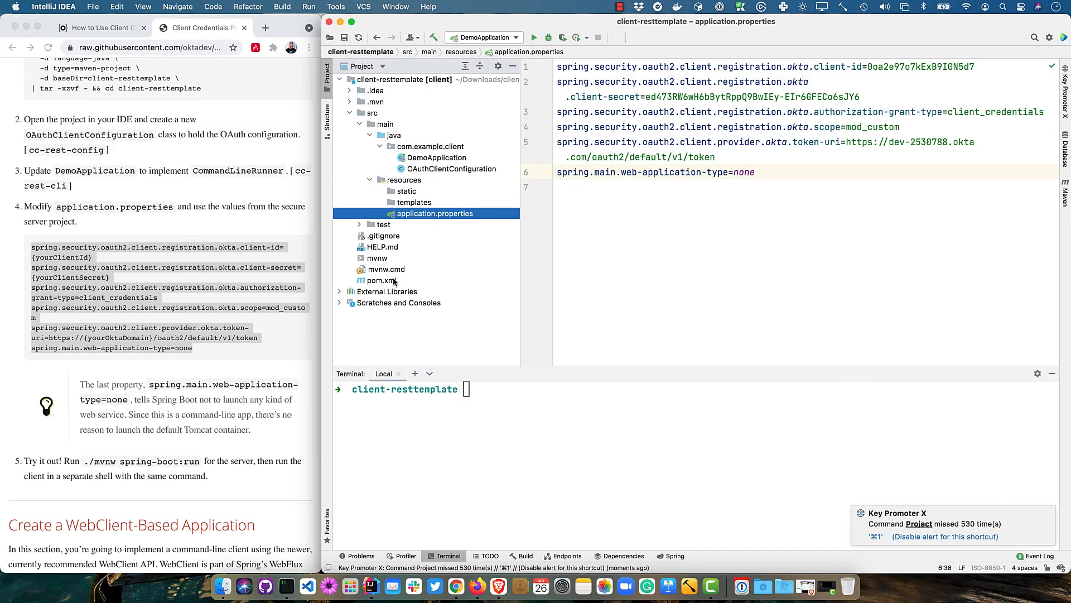
Add defaultGoal spring-boot:run to client-resttemplate's pom.xml and enter ./mvnw, then go to secure-server.
left_click(382, 282)
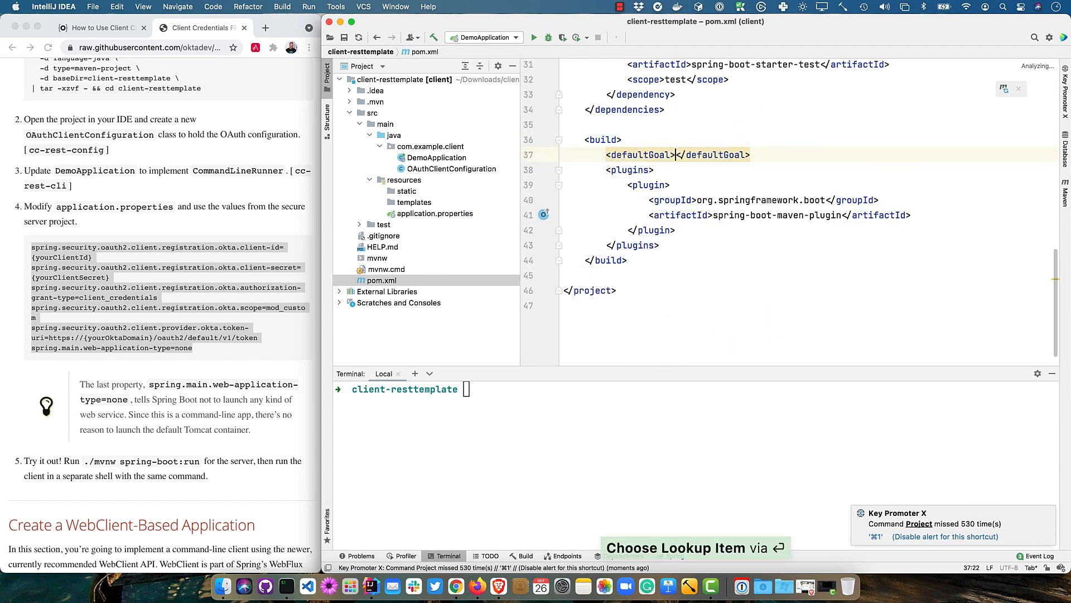
type("spring-boot:run")
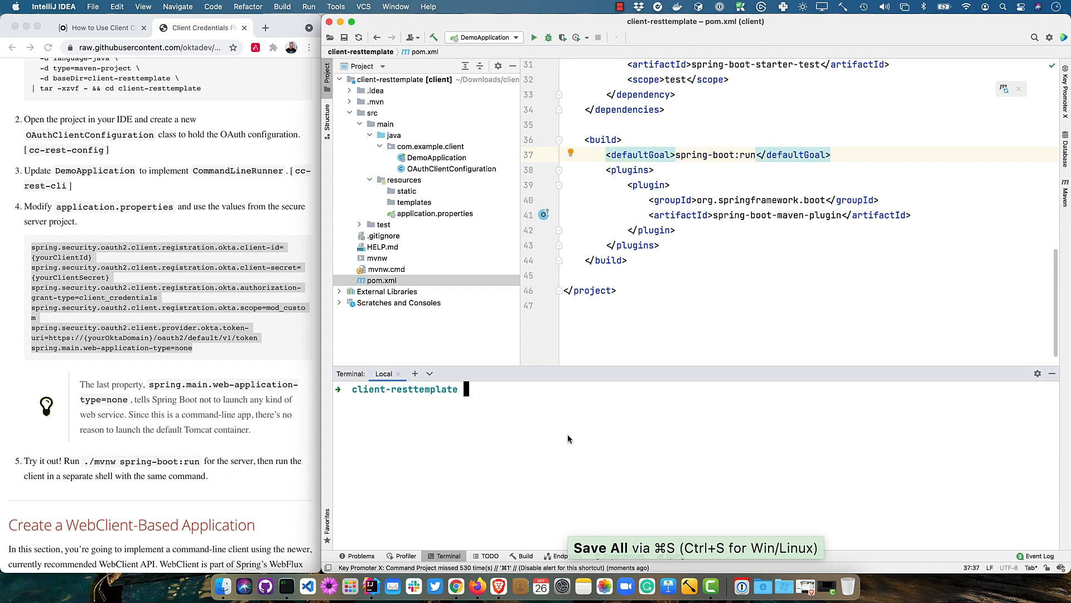
type("./mvnw")
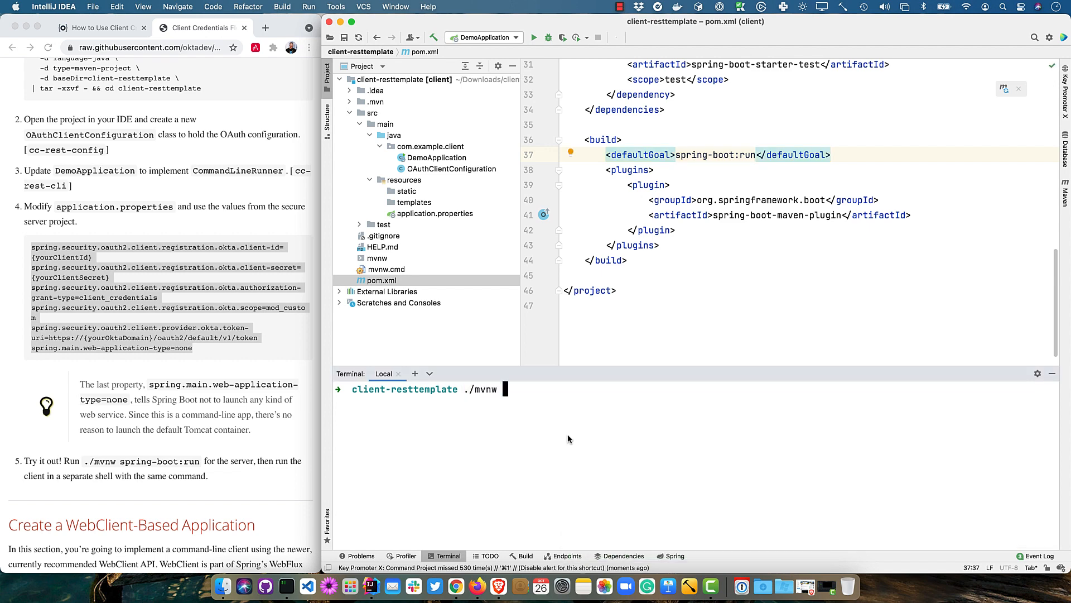
left_click(395, 6)
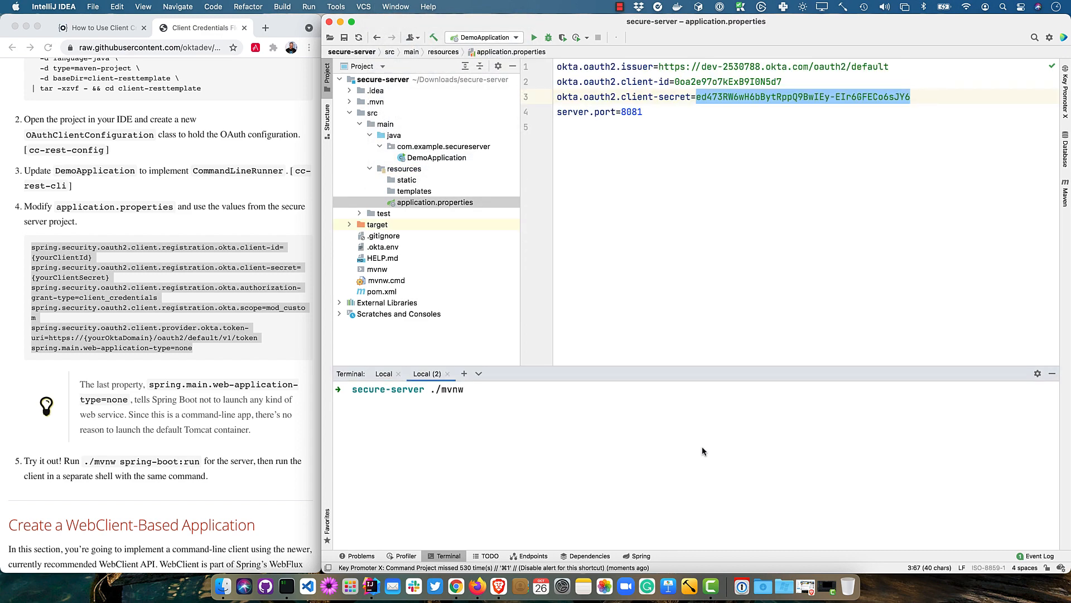
key("enter")
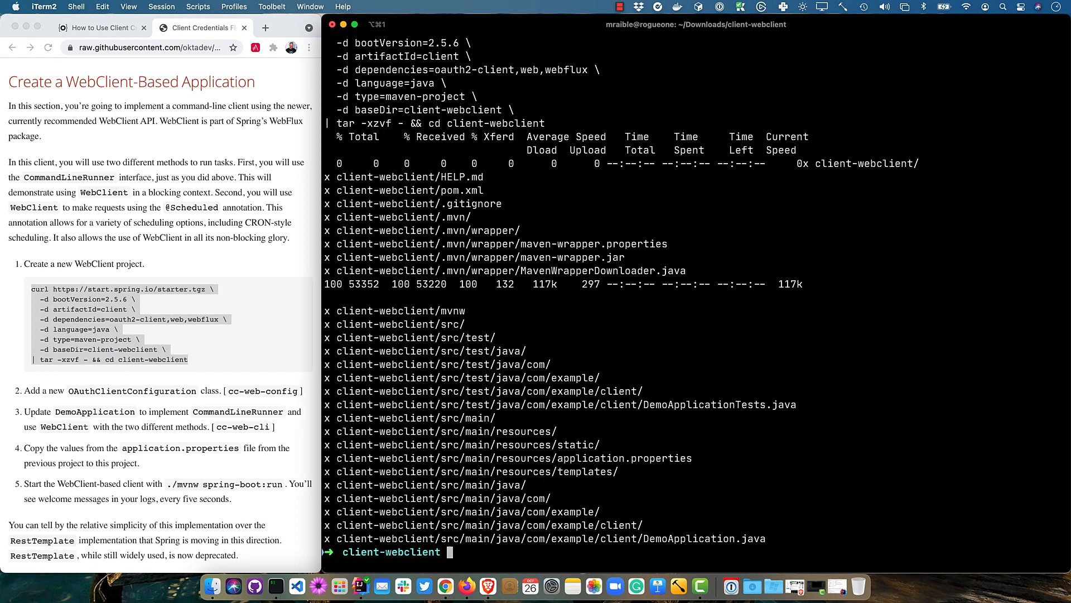
mouse_move(706, 178)
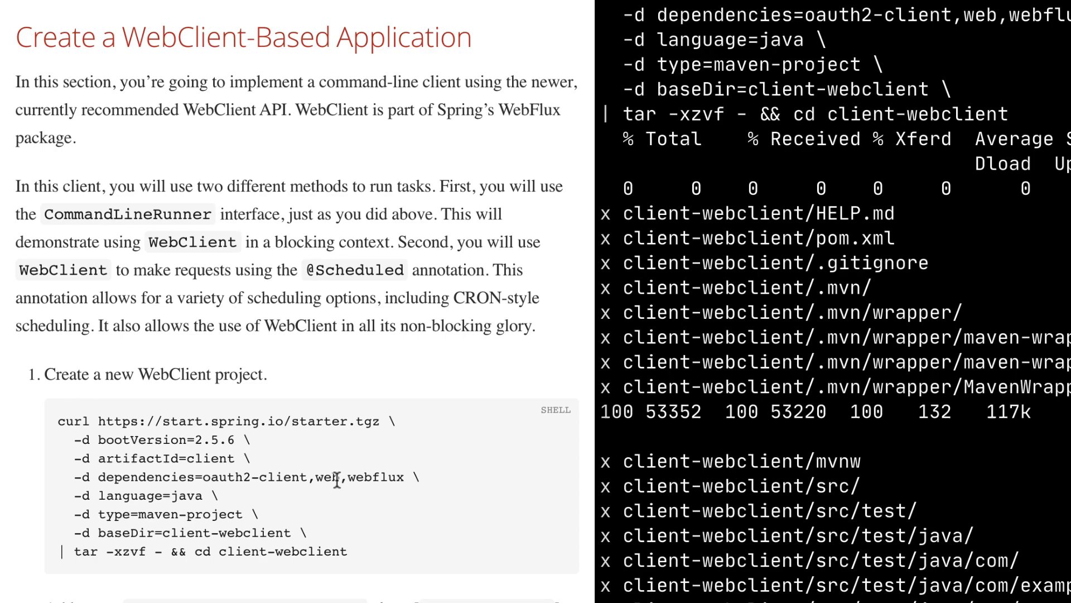
Generate the client-webclient project from start.spring.io and bring it up in the IDE.
double_click(158, 514)
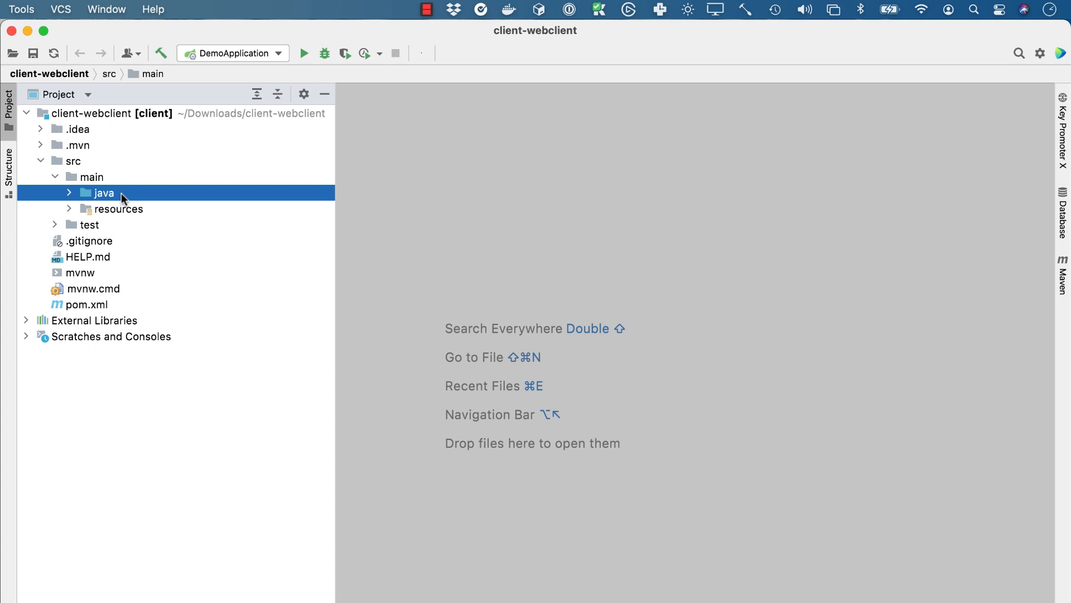
Create OAuthClientConfiguration in client-webclient with the cc-web-config reactive registration and WebClient beans.
left_click(105, 193)
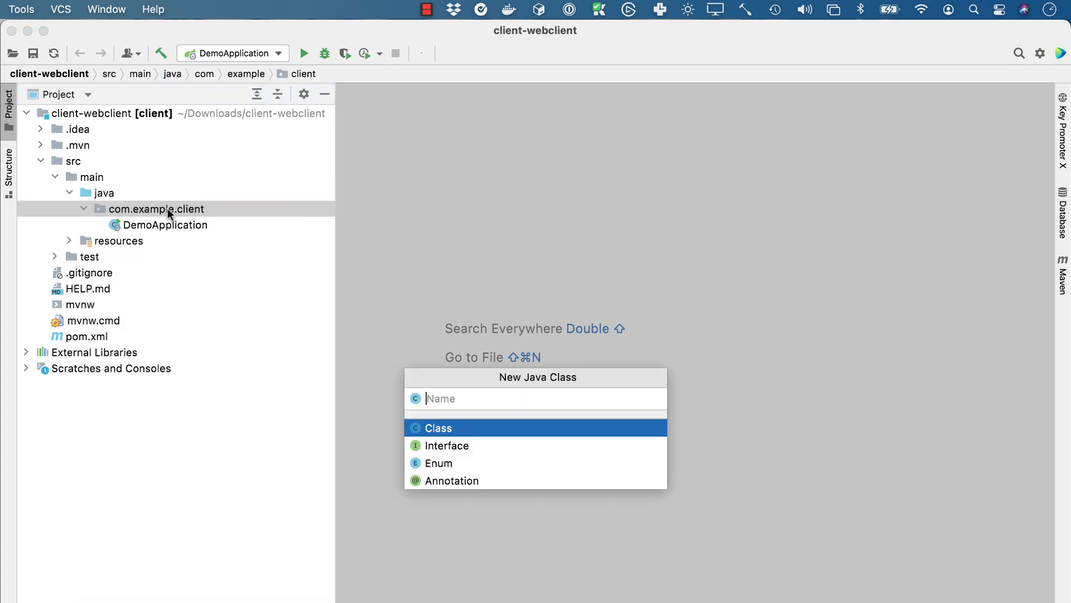
type("OAuthClientConfiguration")
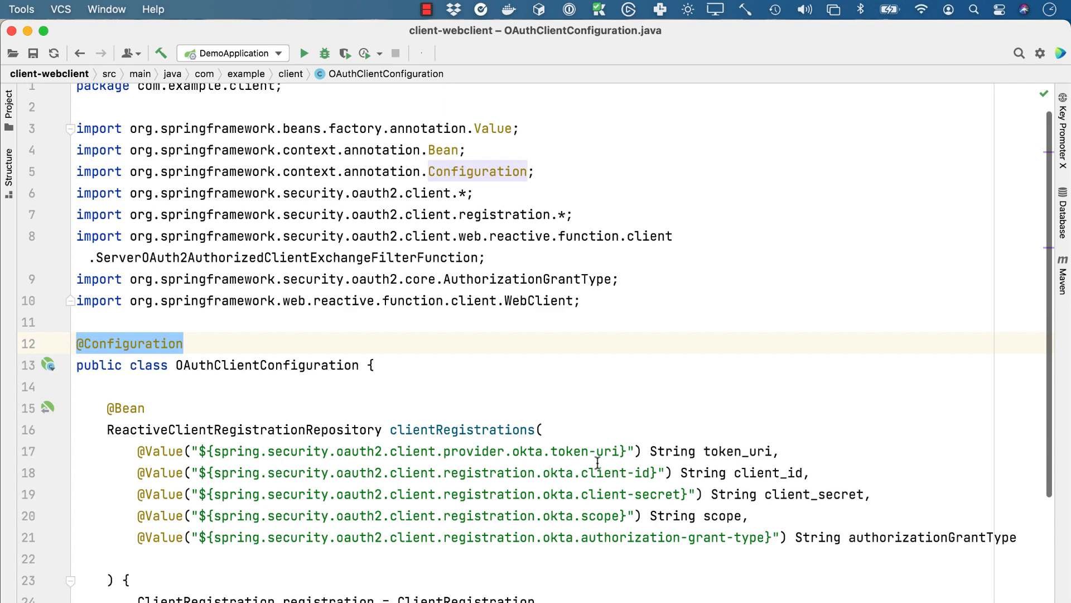
scroll("down", 3)
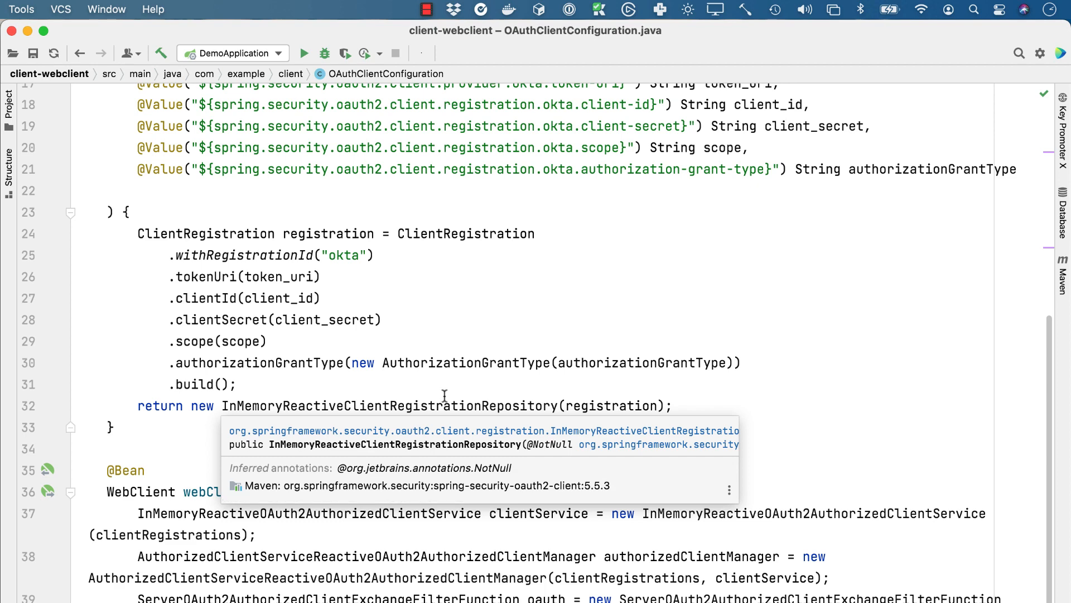
scroll("down", 3)
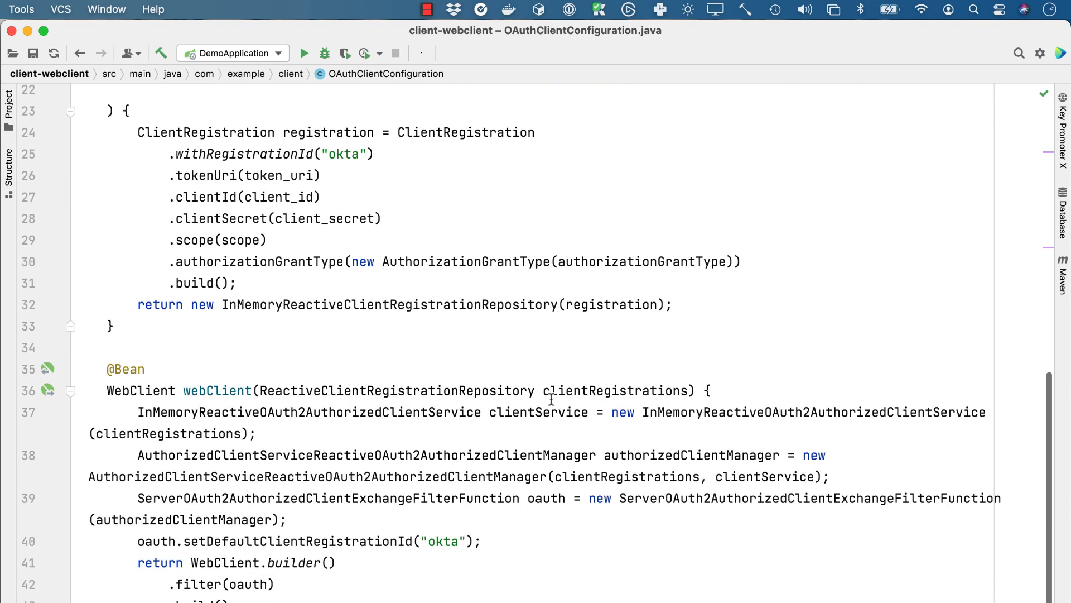
scroll("down", 3)
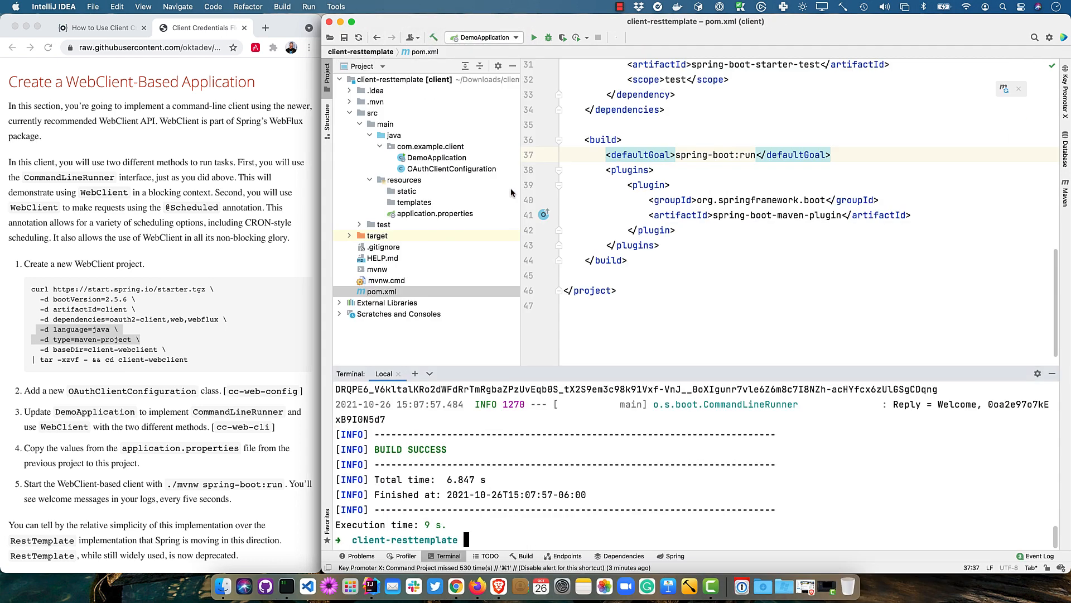
double_click(452, 168)
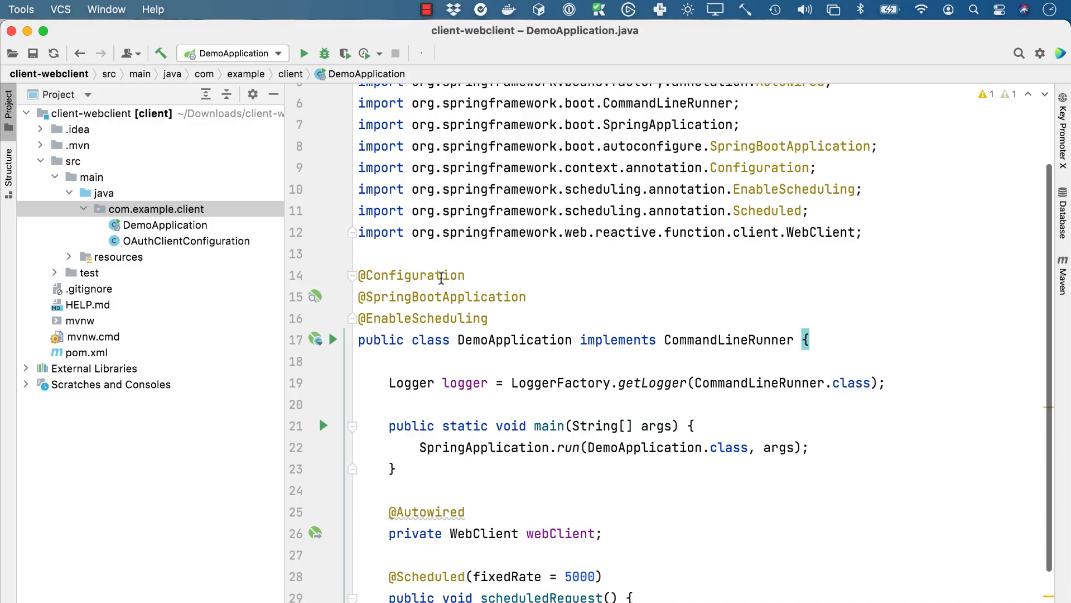
scroll("down", 3)
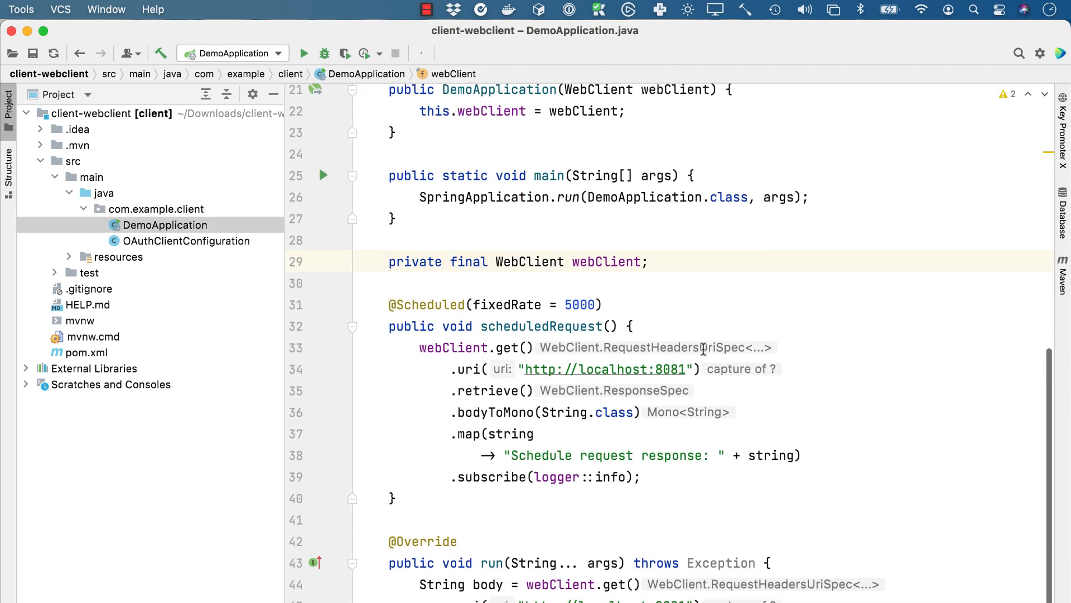
left_click(601, 304)
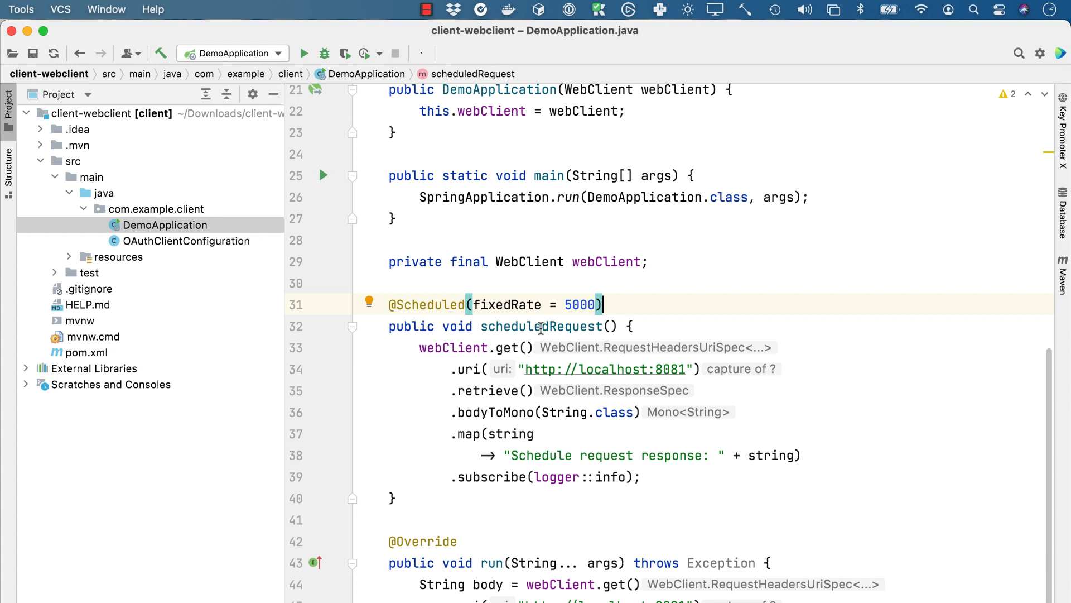
mouse_move(605, 370)
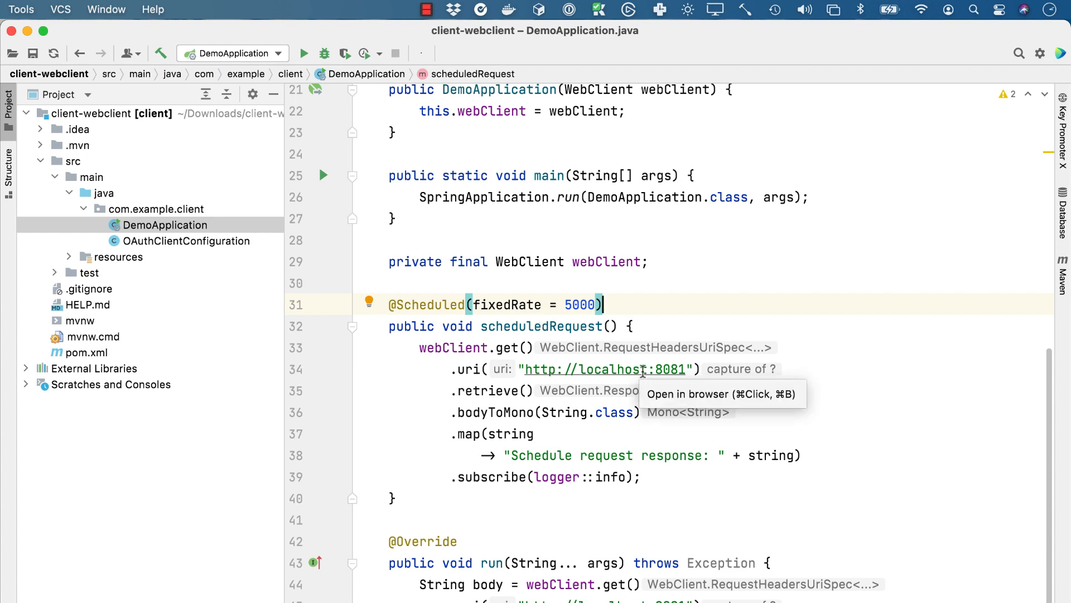
mouse_move(506, 380)
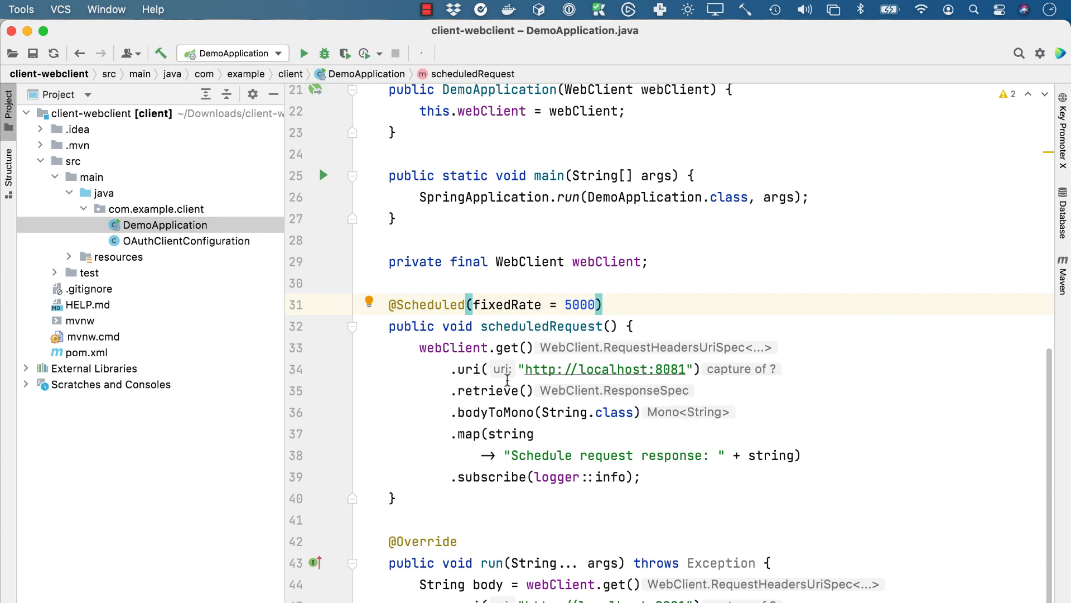
scroll("down", 3)
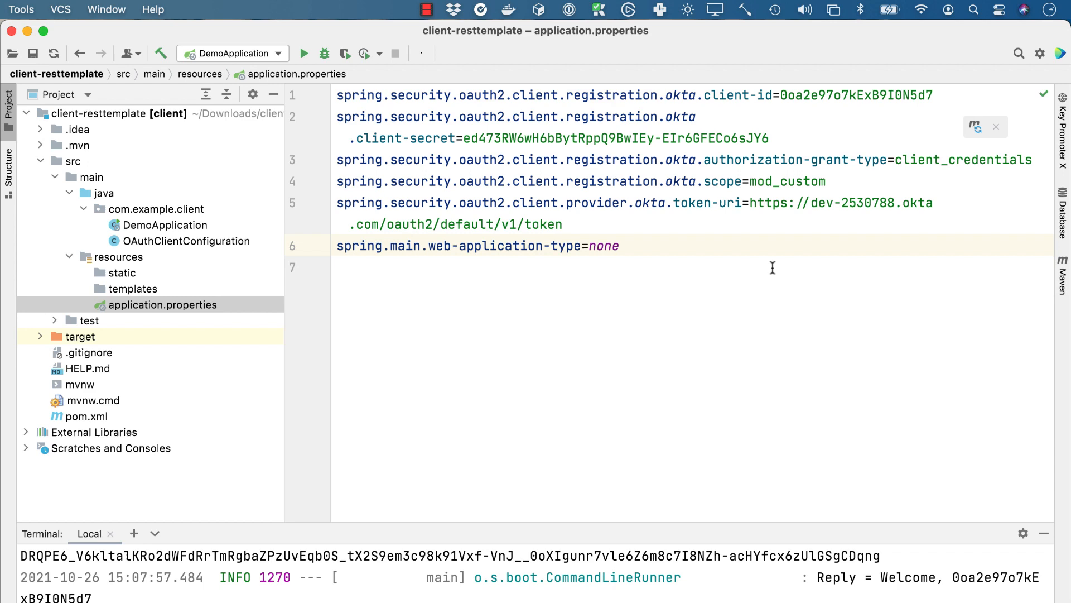
Copy the client properties, add defaultGoal spring-boot:run to client-webclient's pom.xml and run ./mvnw.
key("cmd+a")
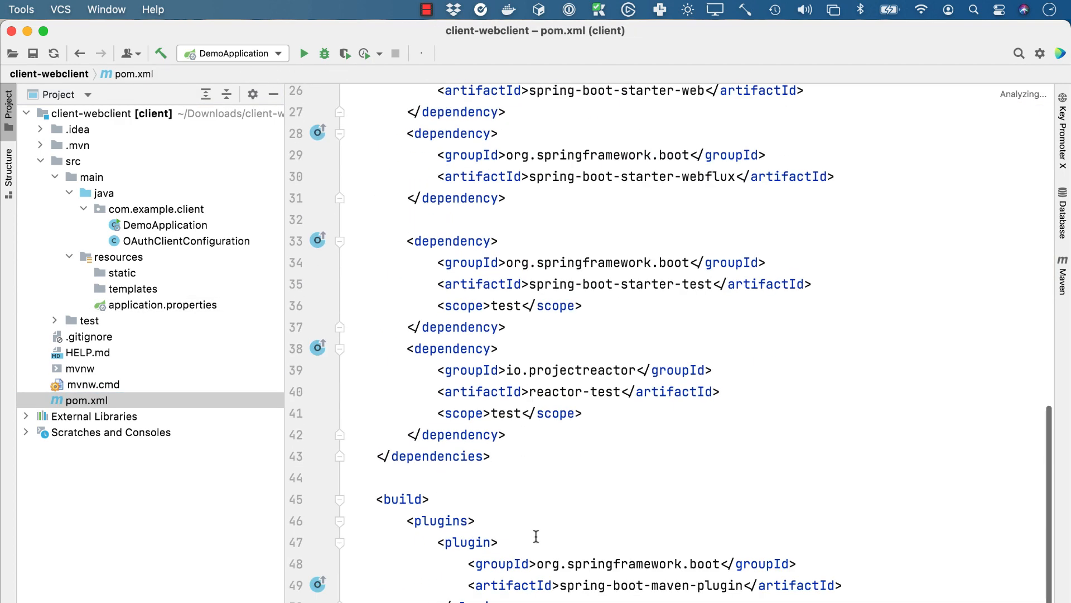
type("<defaultGoal>spring-boot:run</defaultGoal>")
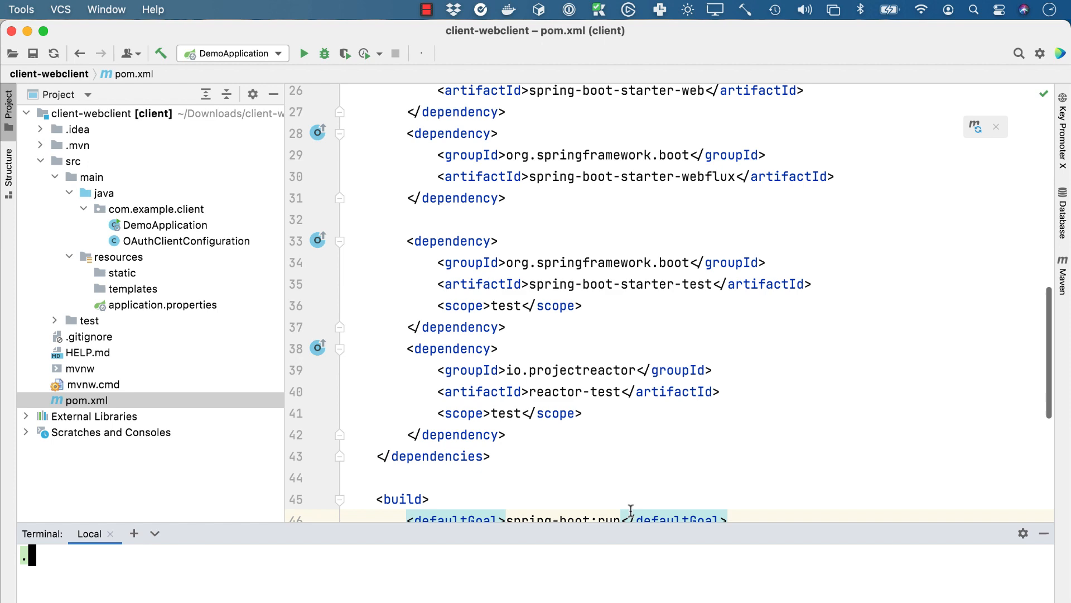
type("./mvnw")
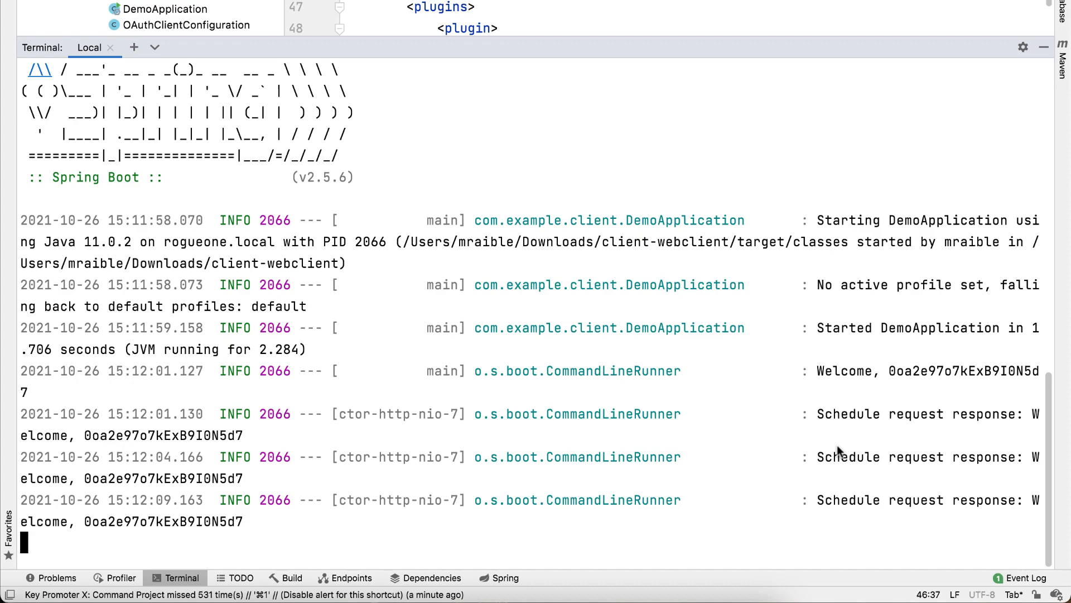
Stop the running client-webclient app with Ctrl+C after the scheduled responses are logged.
key("ctrl+c")
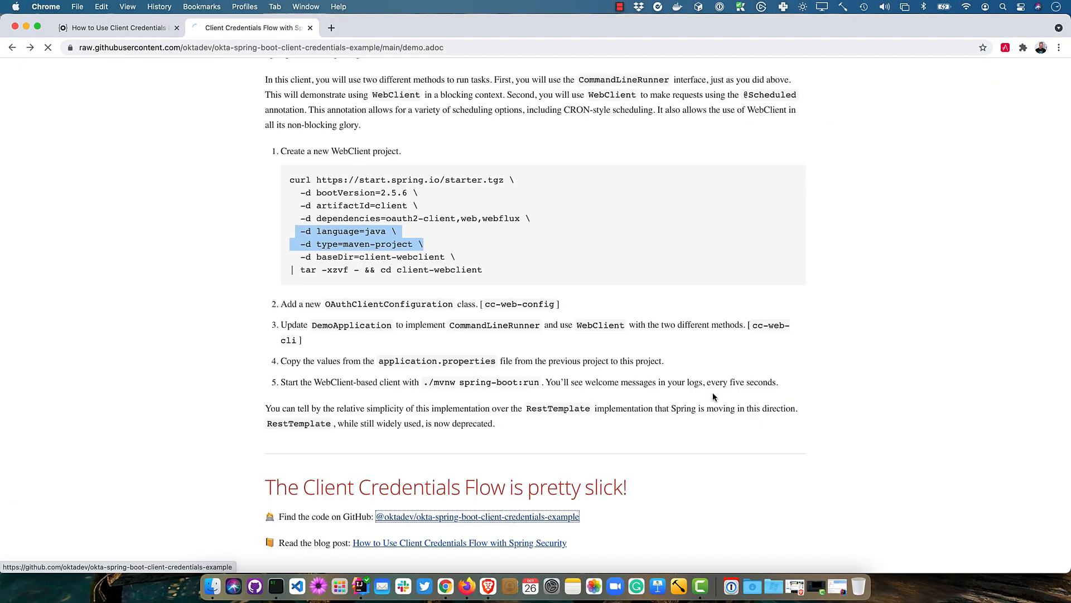
Open the example's GitHub repository and scroll through the Client Credentials blog post.
left_click(476, 515)
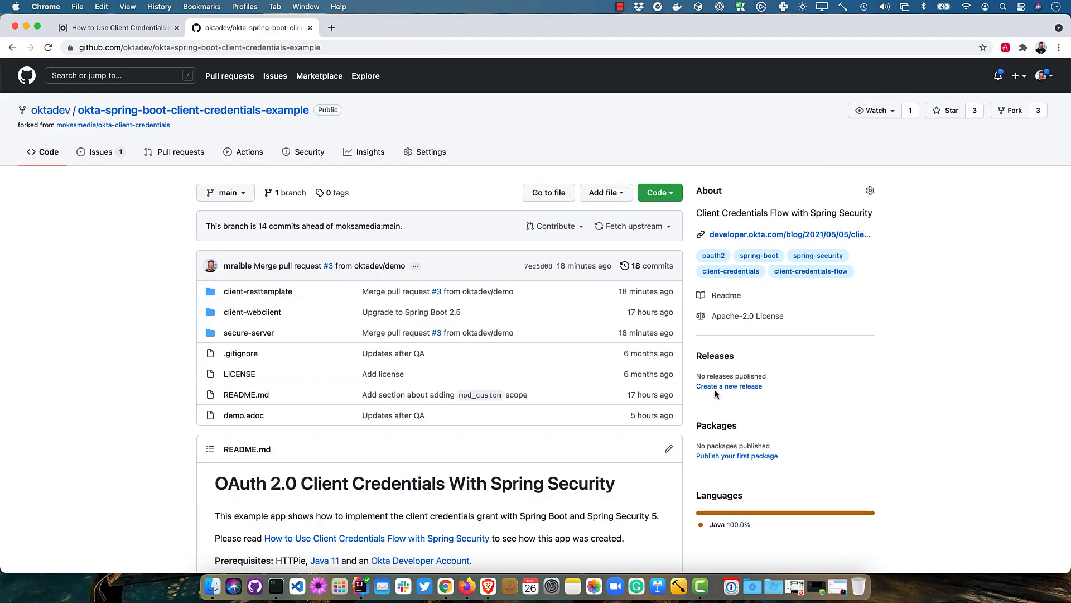
mouse_move(577, 363)
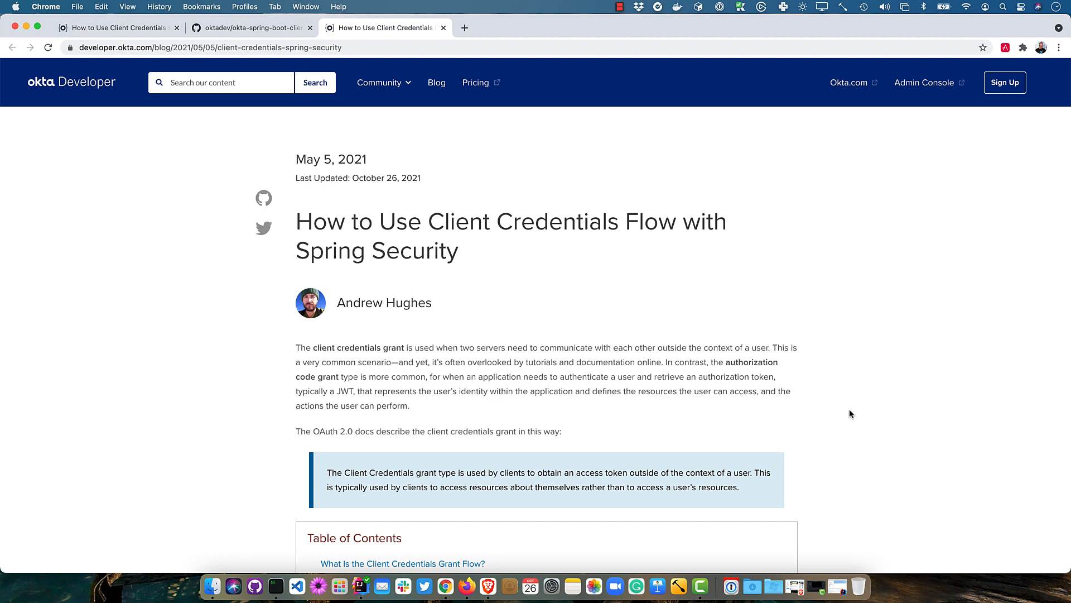
scroll("down", 3)
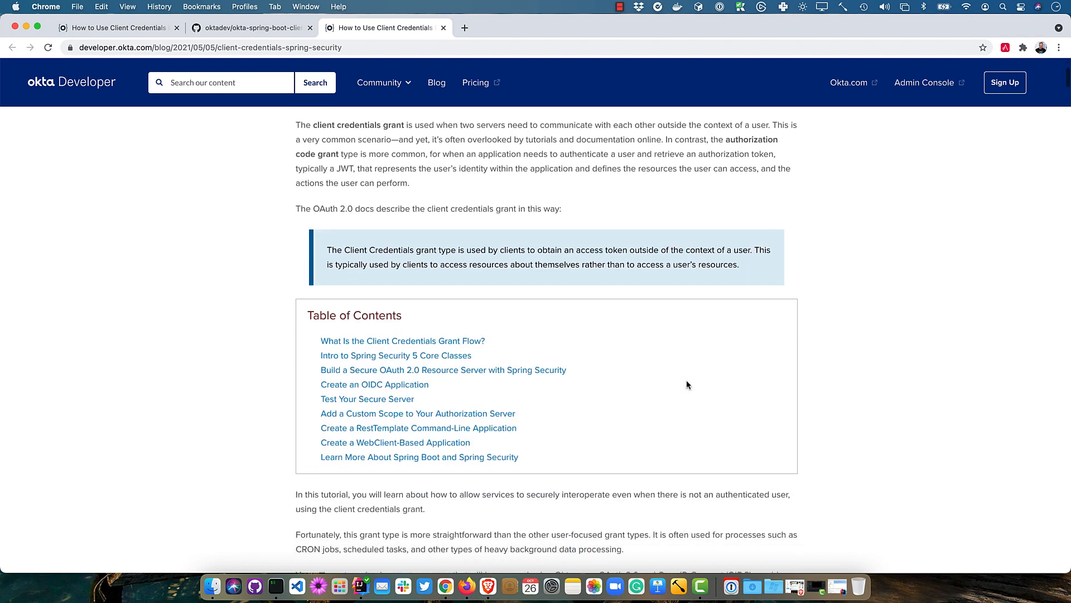
scroll("down", 3)
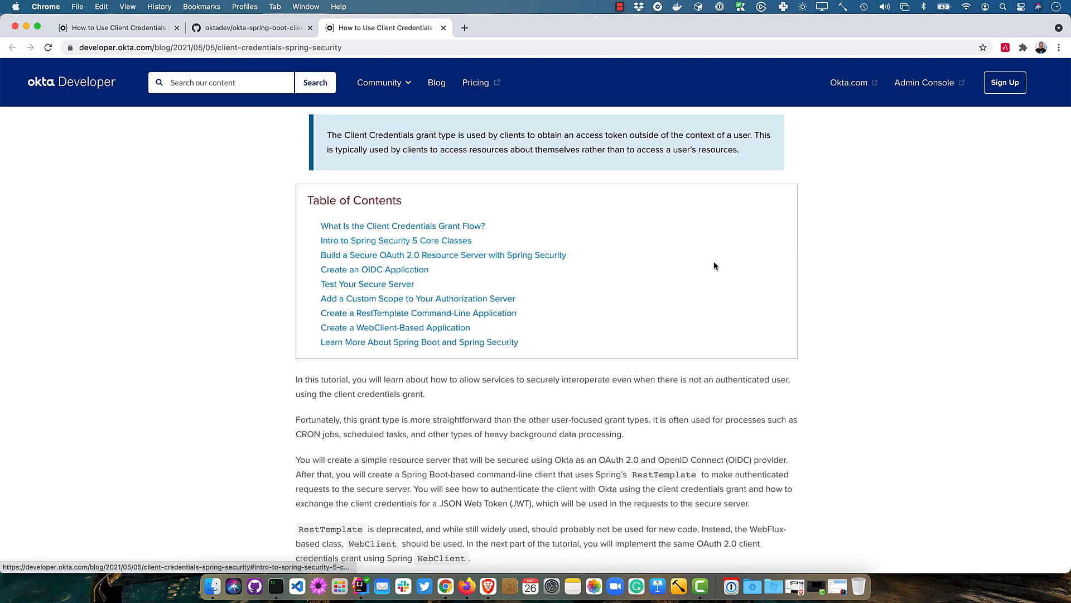
scroll("down", 3)
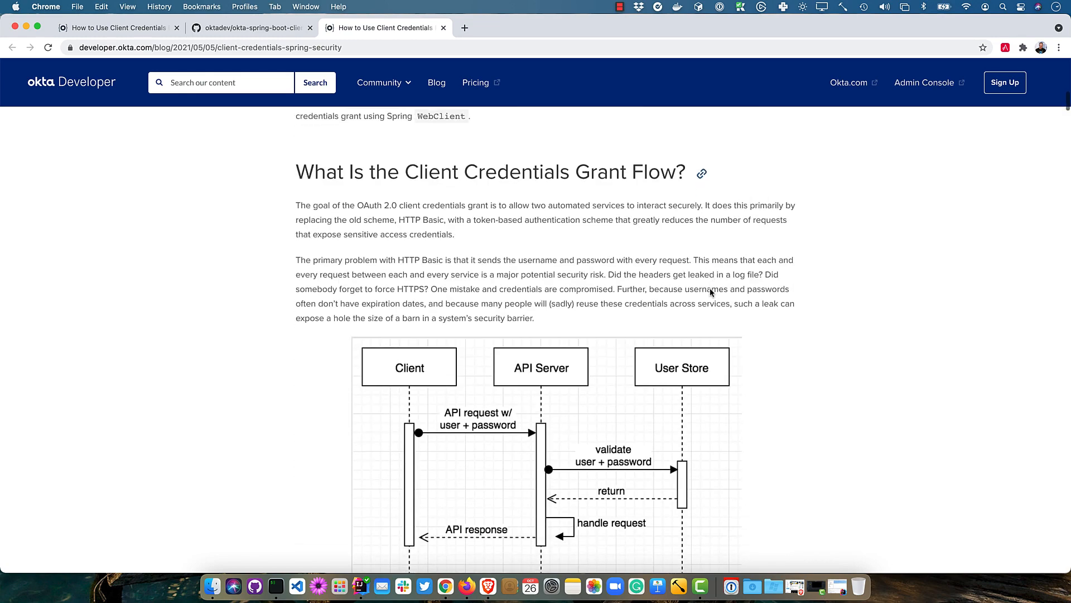
scroll("down", 3)
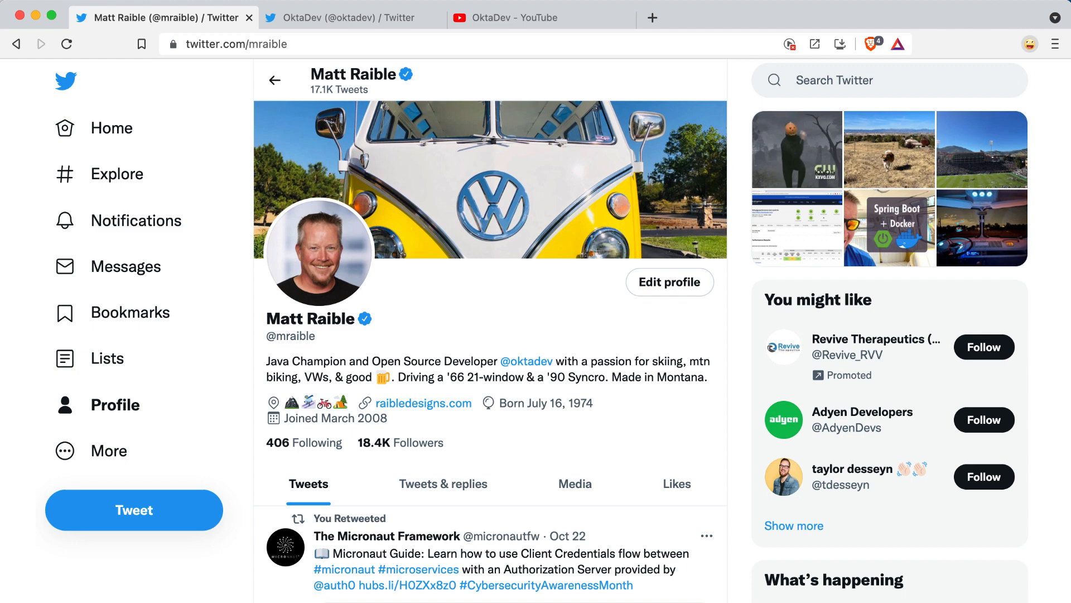
Show the OktaDev Twitter profile, then the OktaDev YouTube channel.
left_click(348, 18)
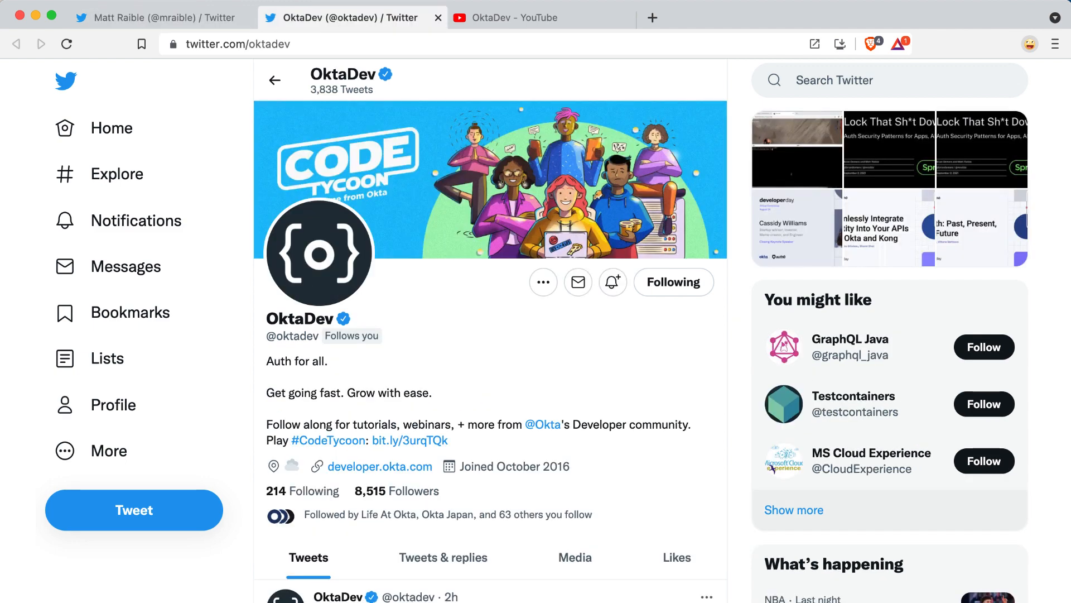
left_click(539, 17)
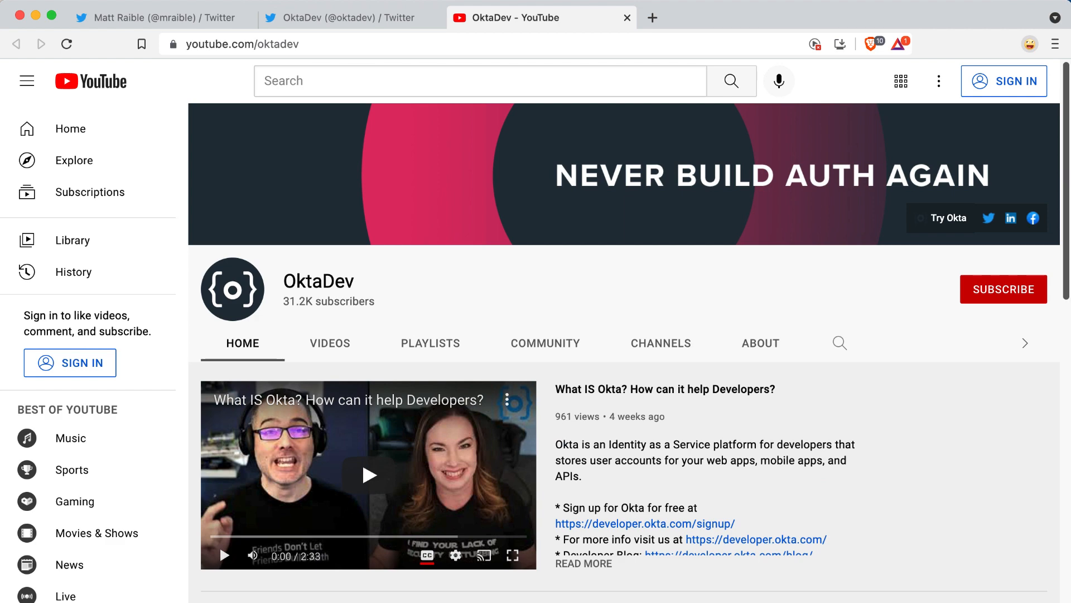